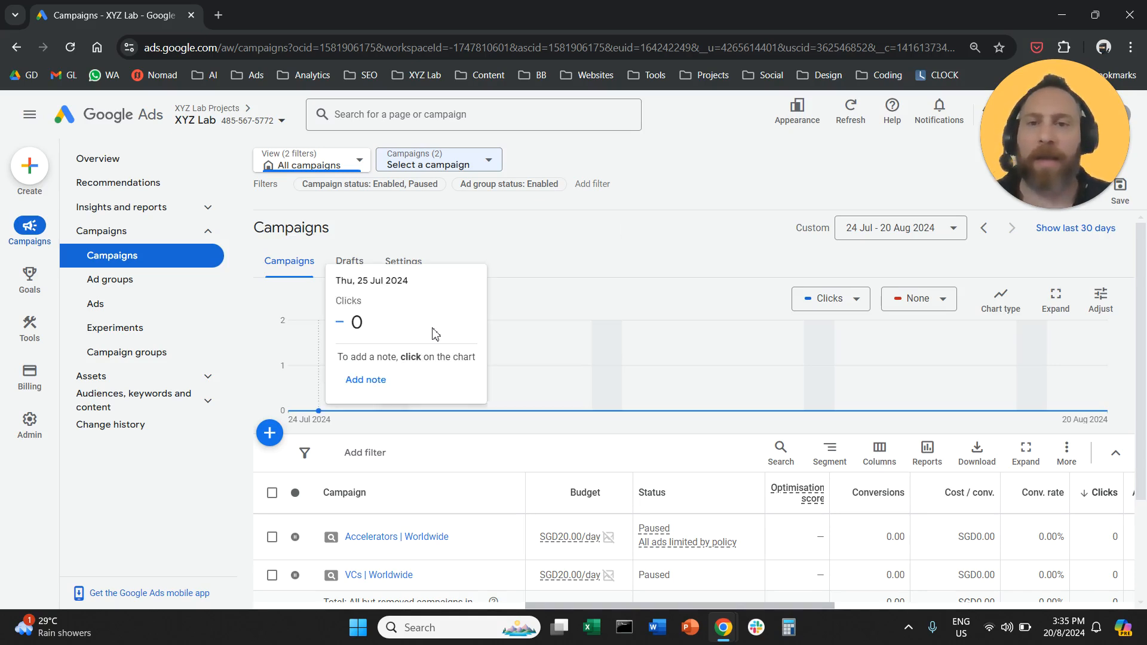
mouse_move(747, 237)
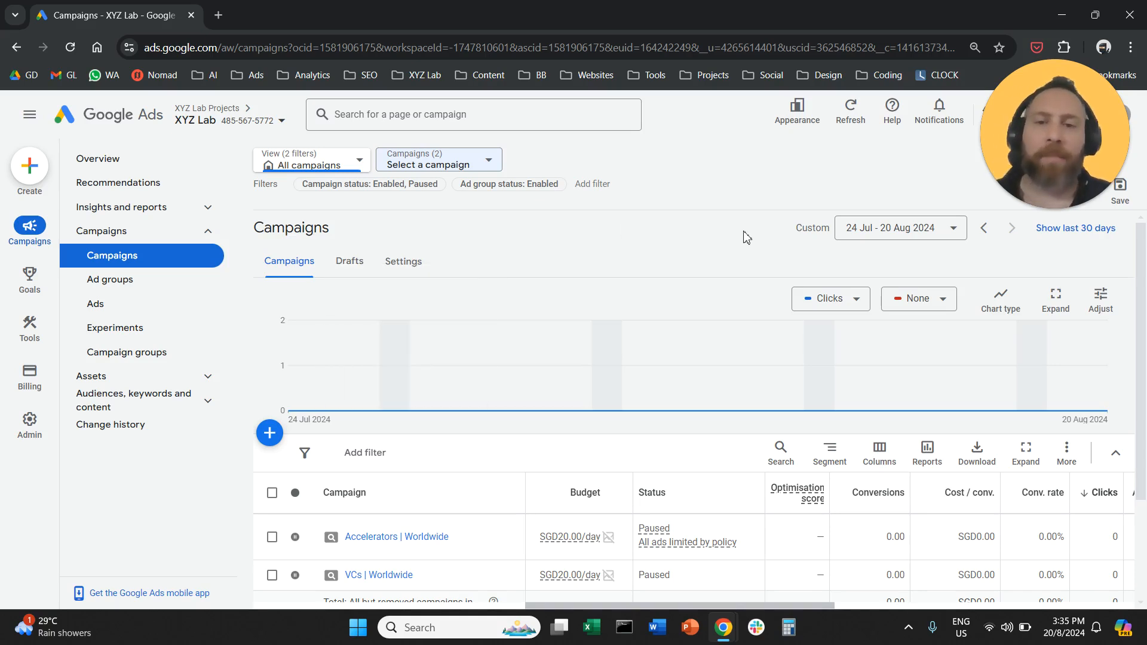
mouse_move(318, 410)
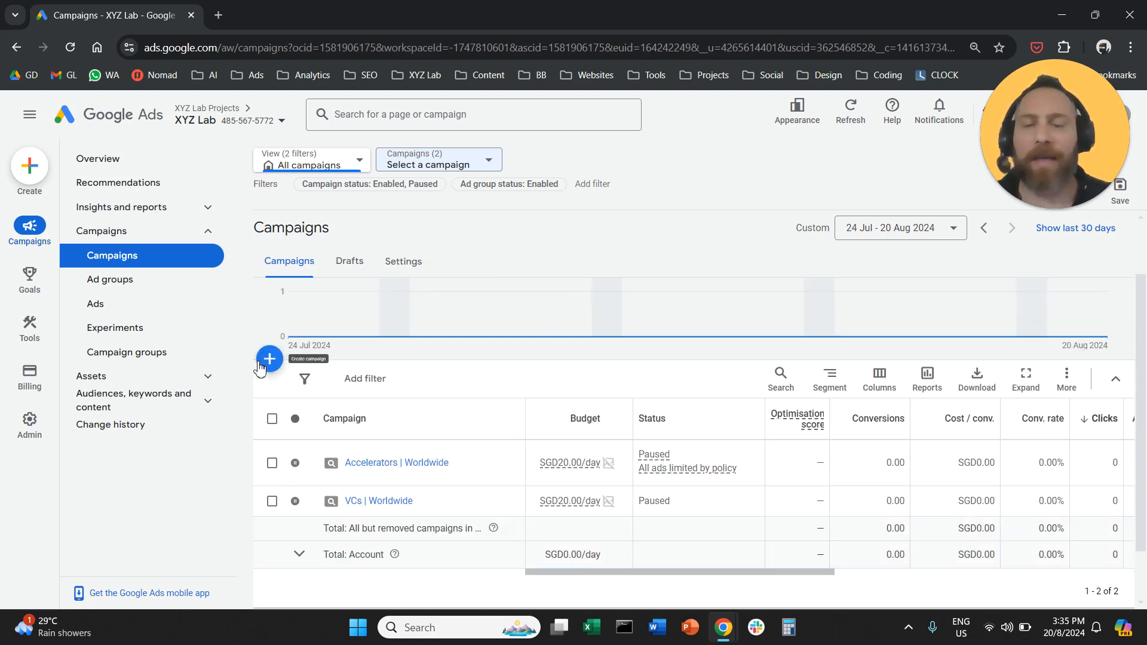
mouse_move(227, 495)
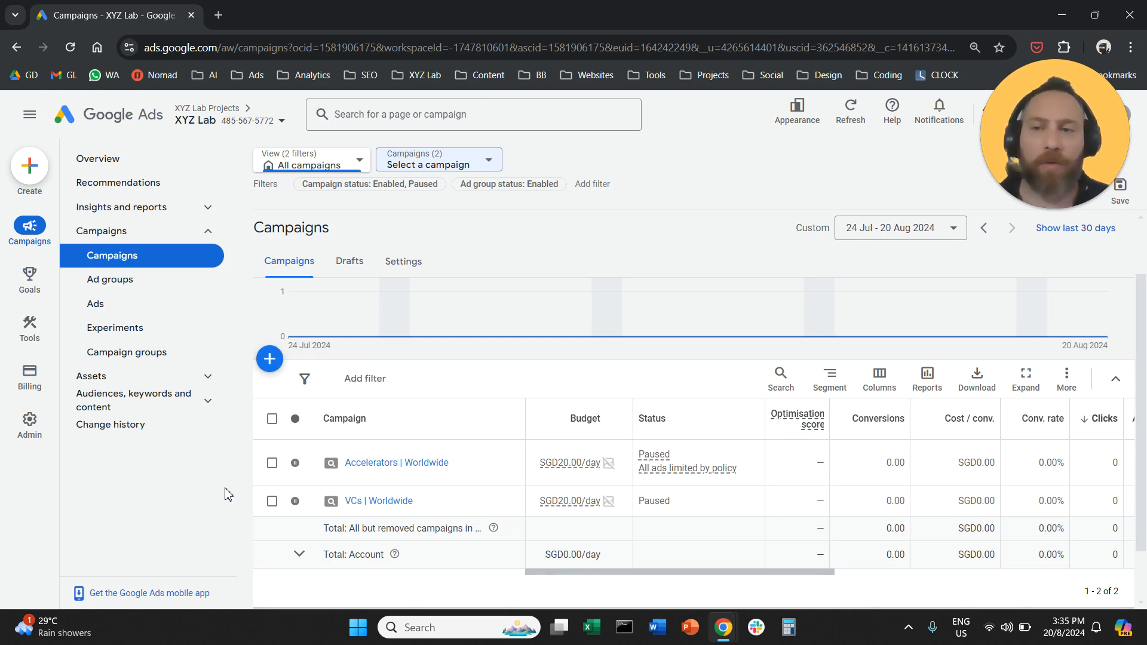
mouse_move(182, 262)
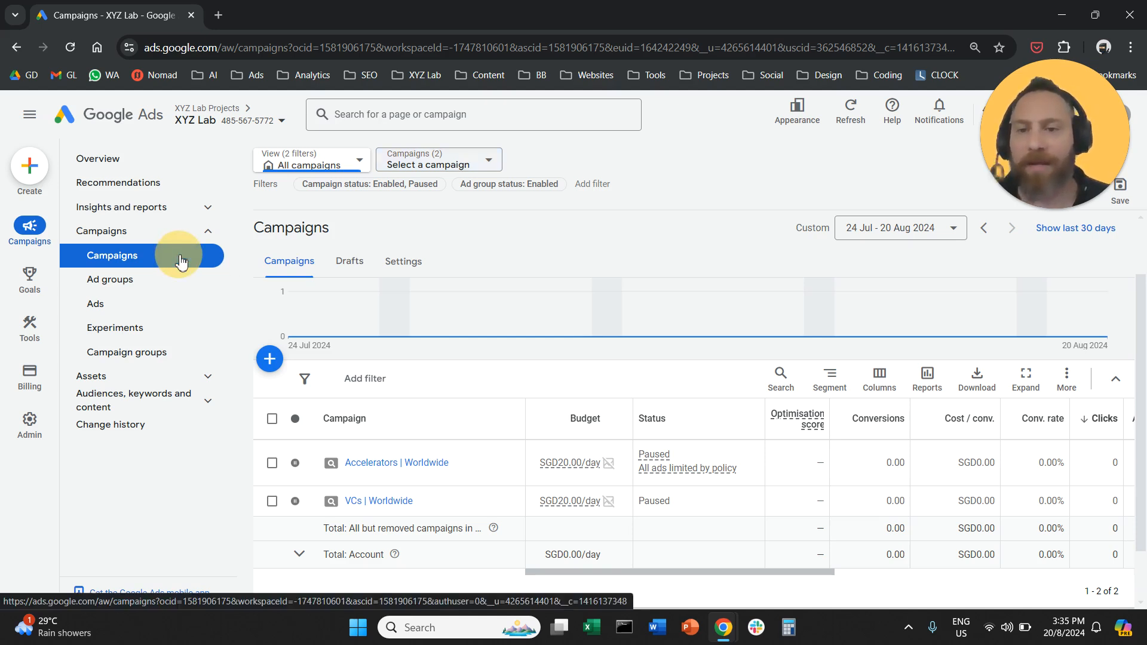
mouse_move(388, 181)
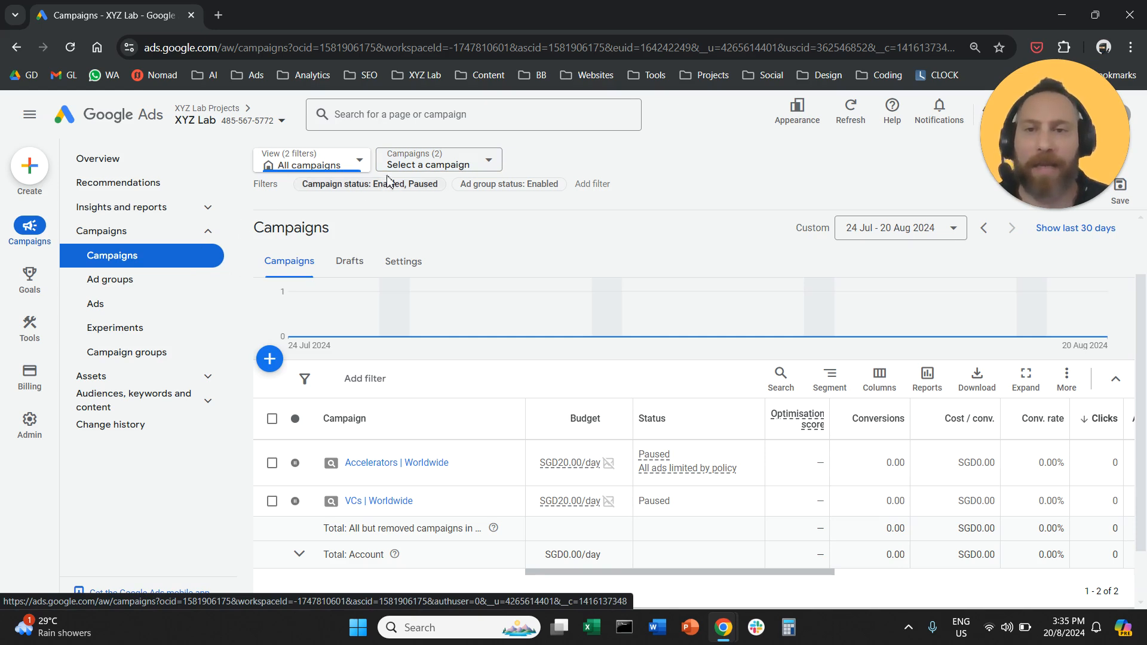
Select the Accelerators | Worldwide campaign from the campaign list and view its Settings down to Locations.
click(439, 163)
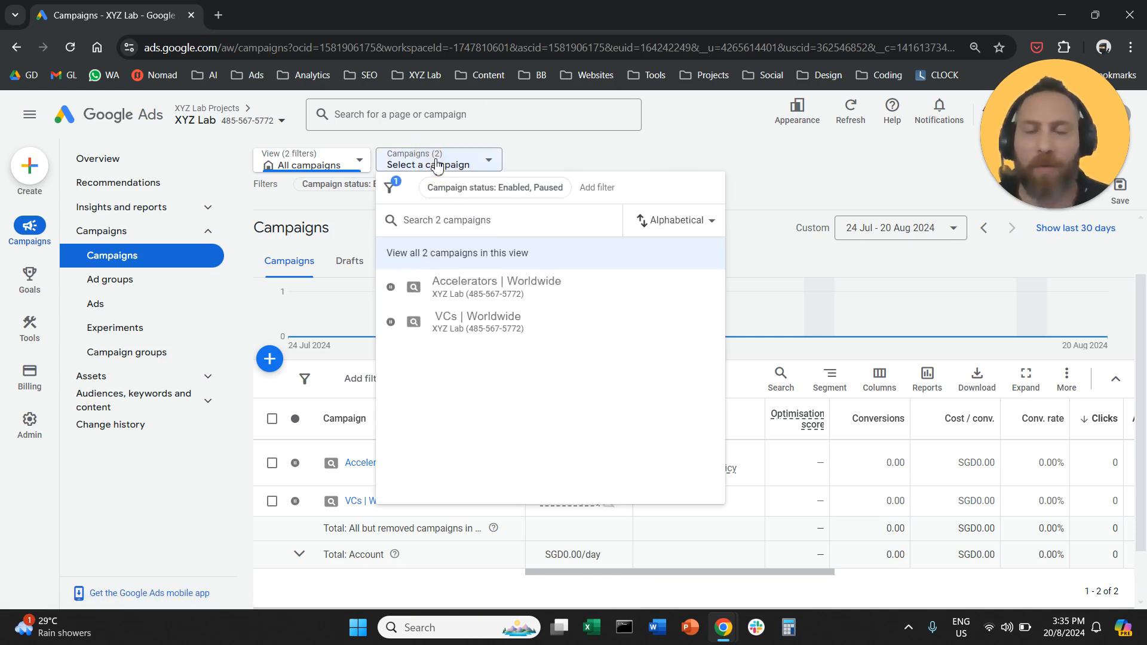
mouse_move(452, 294)
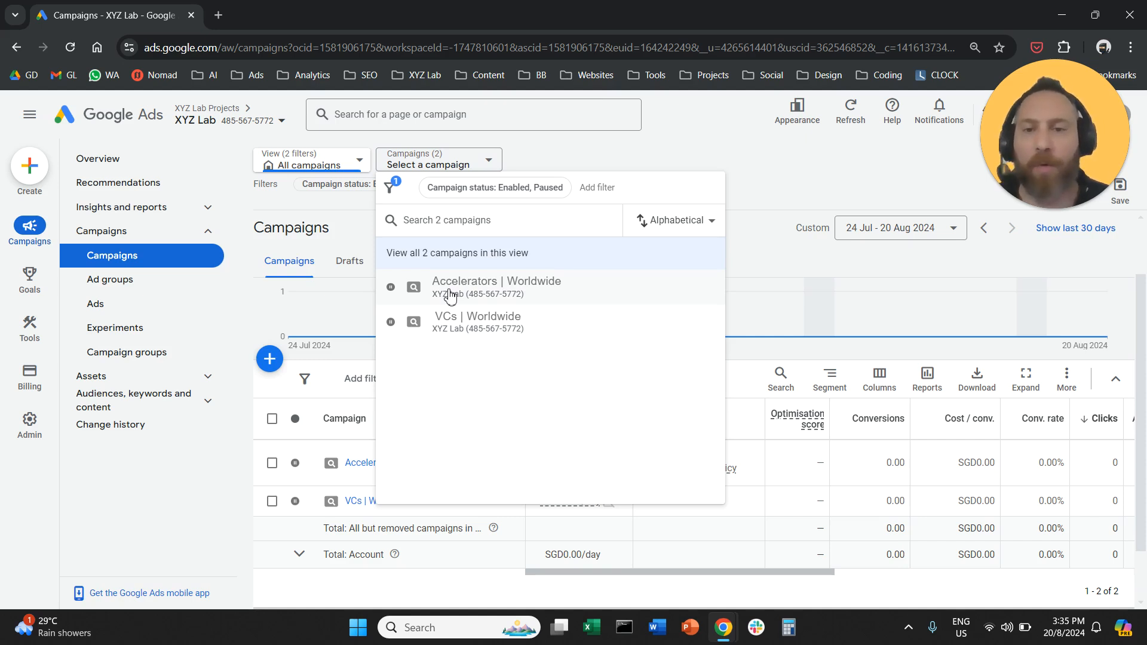
click(496, 285)
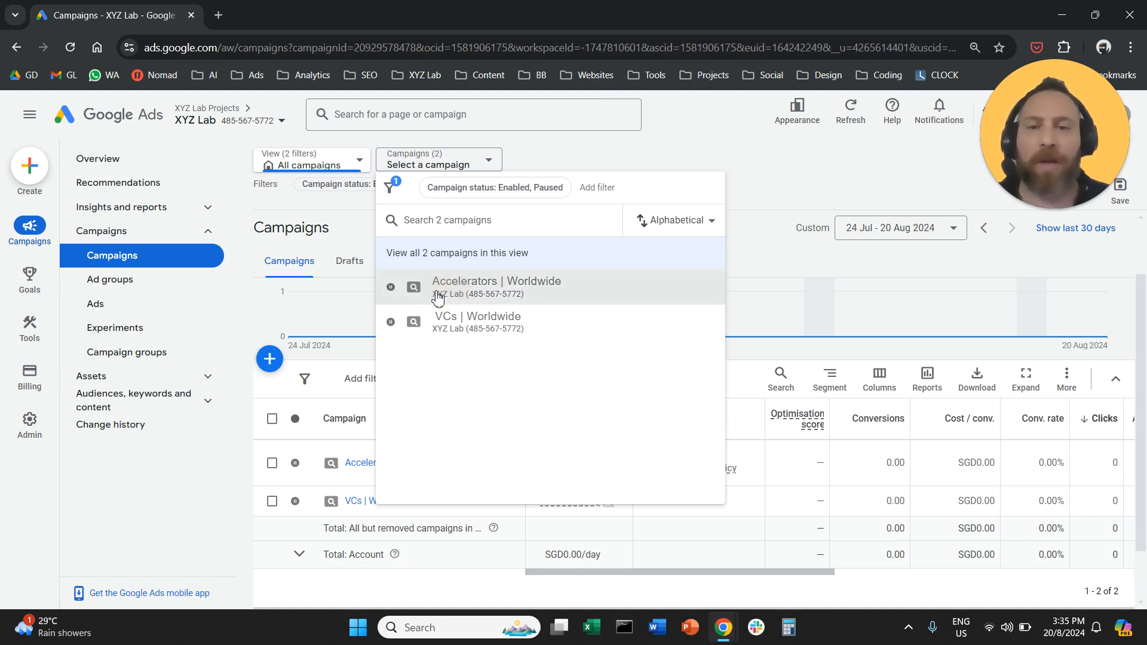
click(496, 281)
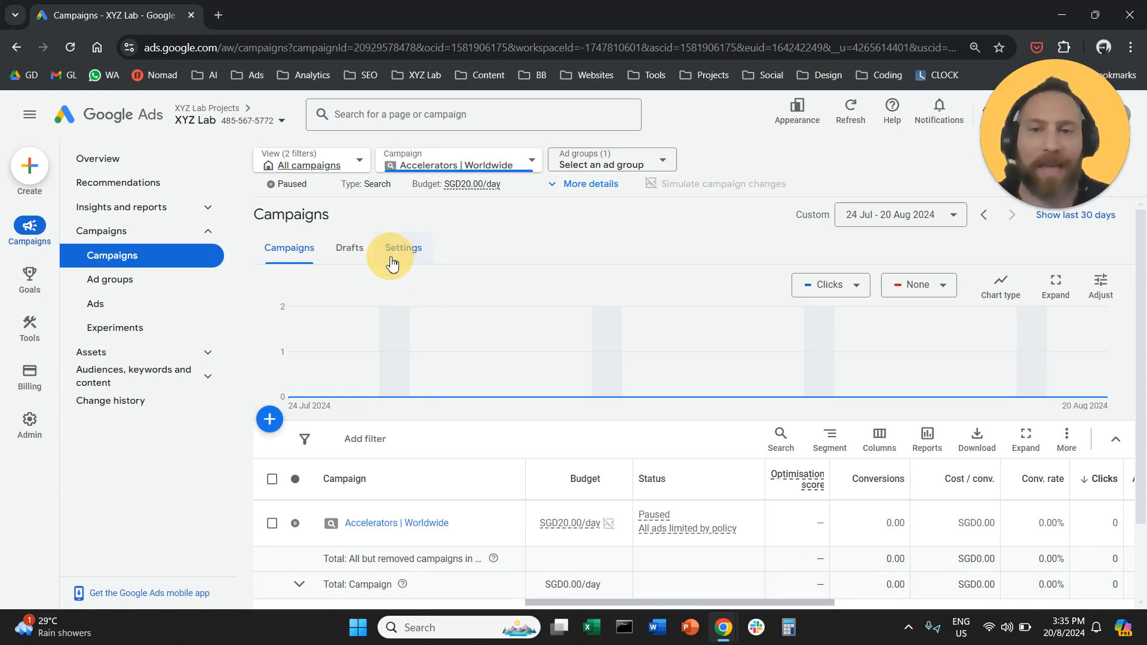
click(403, 247)
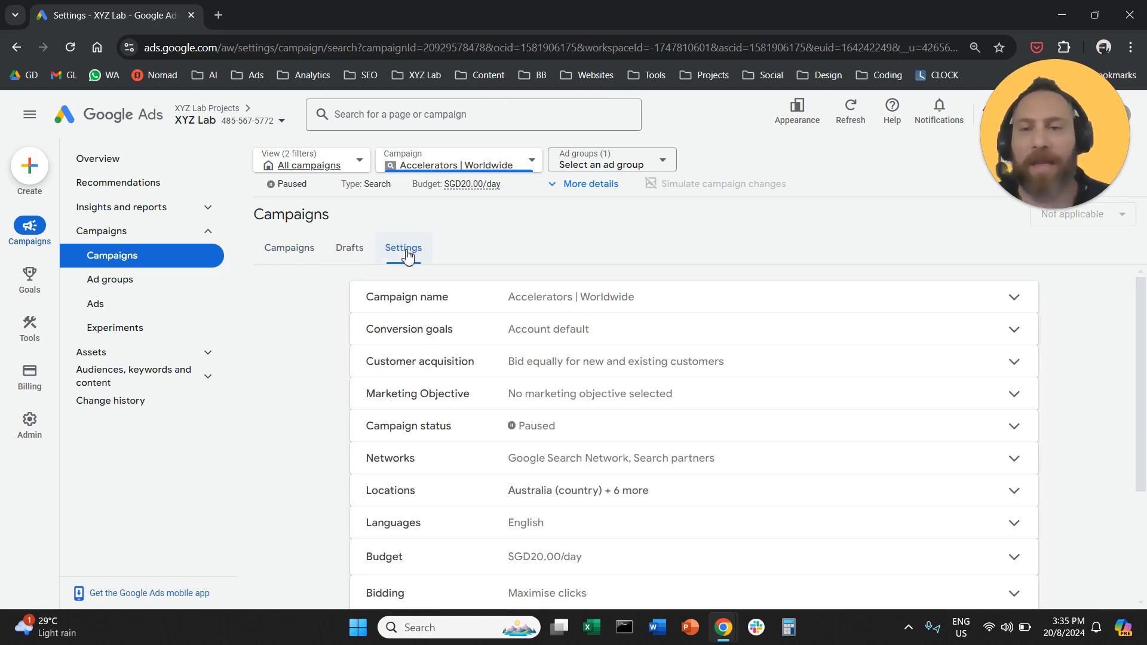
scroll(down, 3)
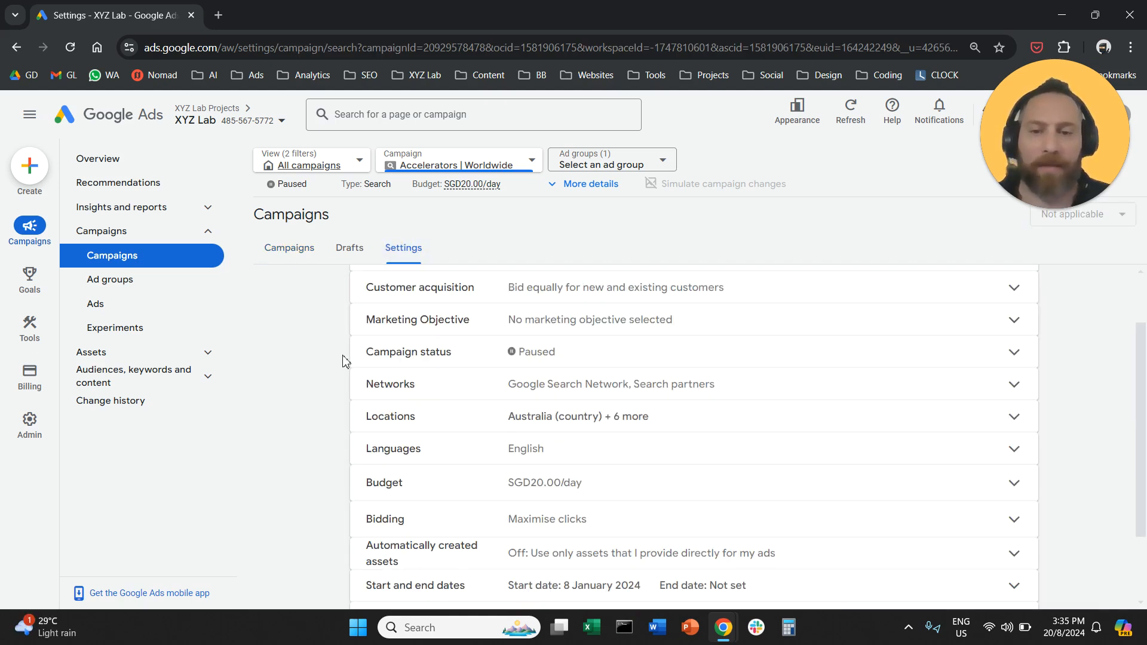
mouse_move(390, 416)
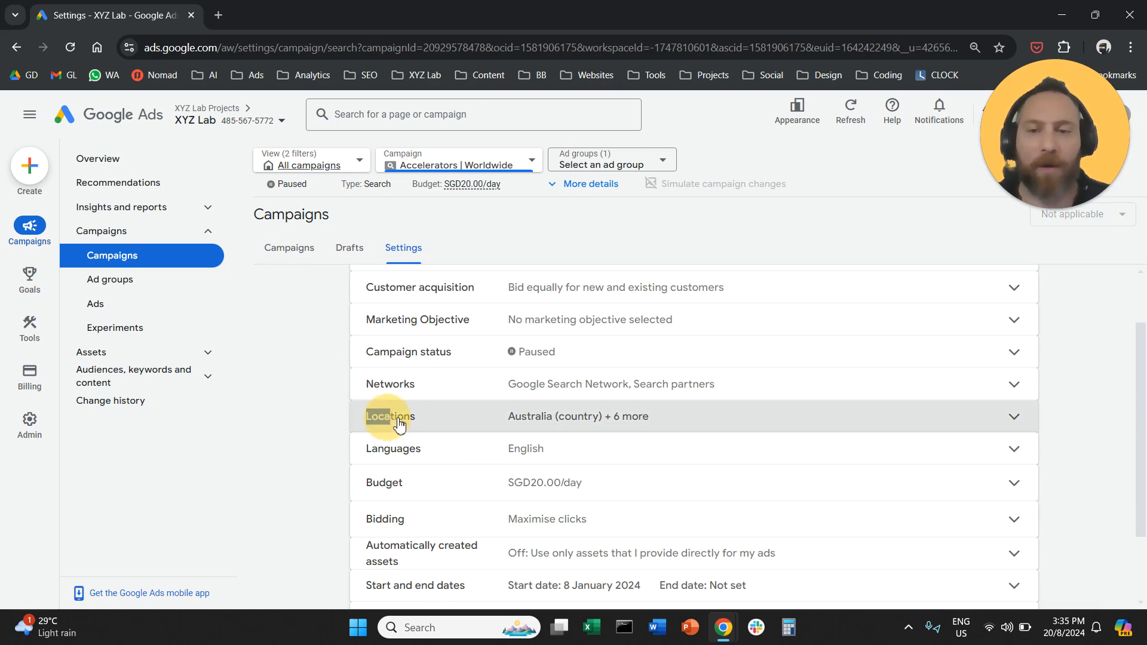
Expand the Locations row listing seven countries and focus the location search box.
click(389, 416)
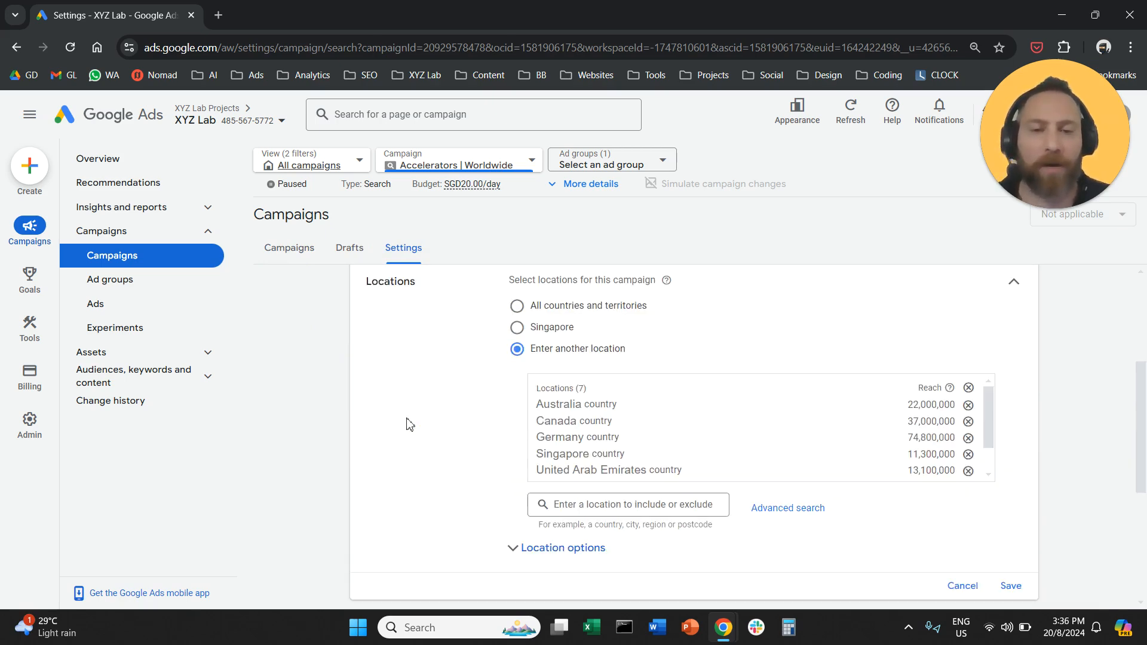
mouse_move(482, 222)
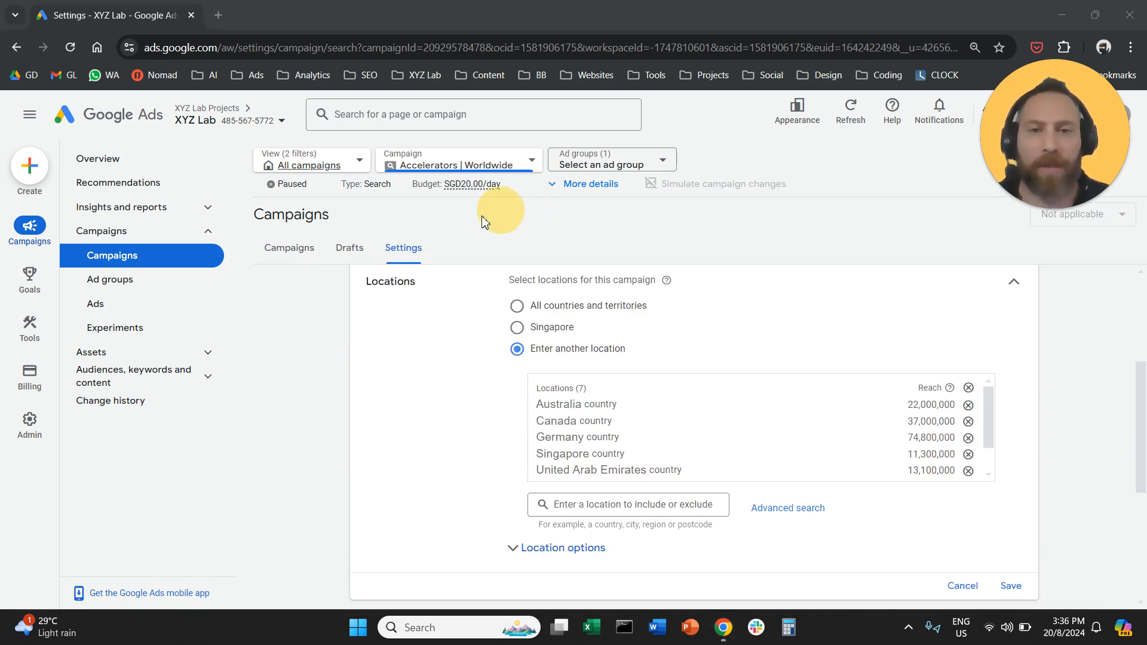
mouse_move(773, 298)
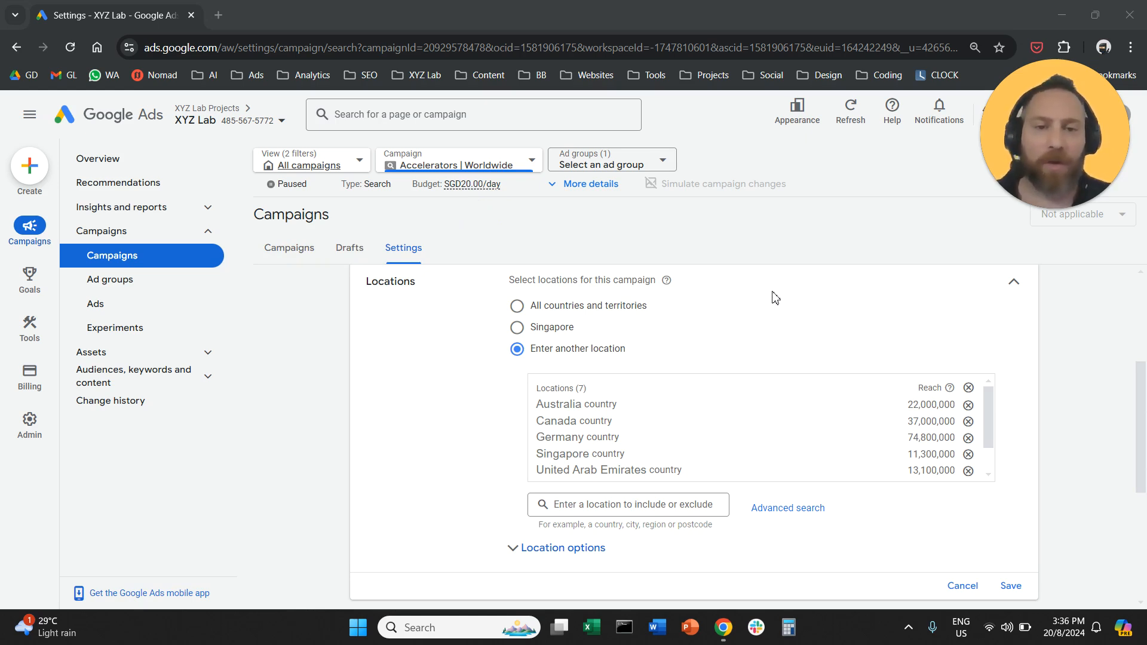
mouse_move(552, 331)
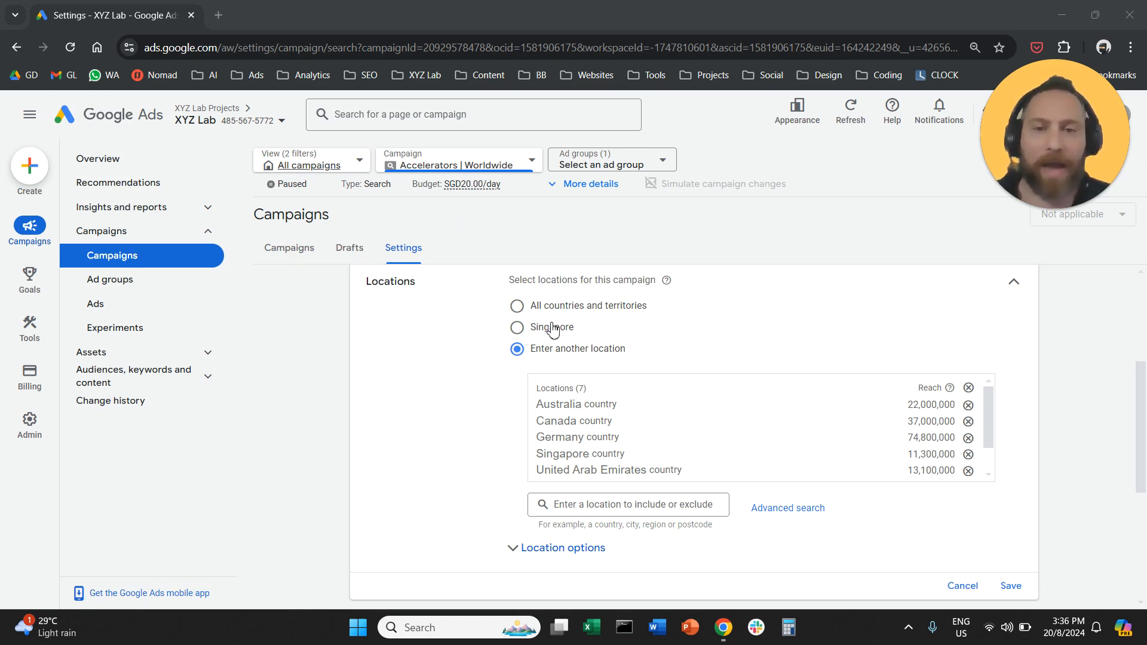
click(628, 505)
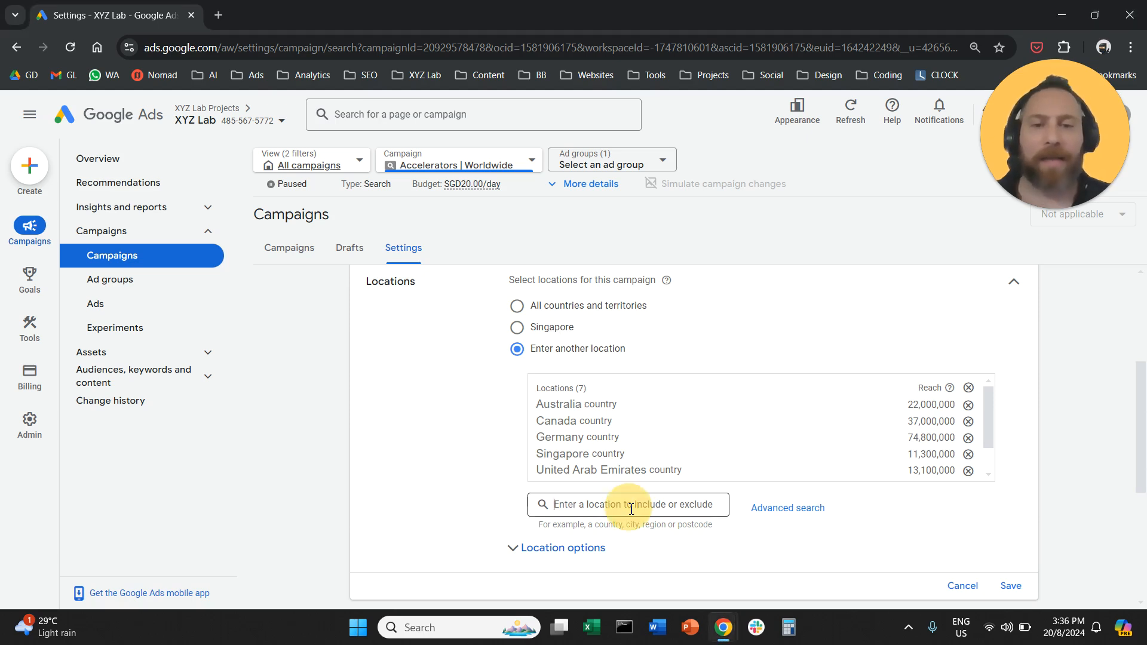
text(india)
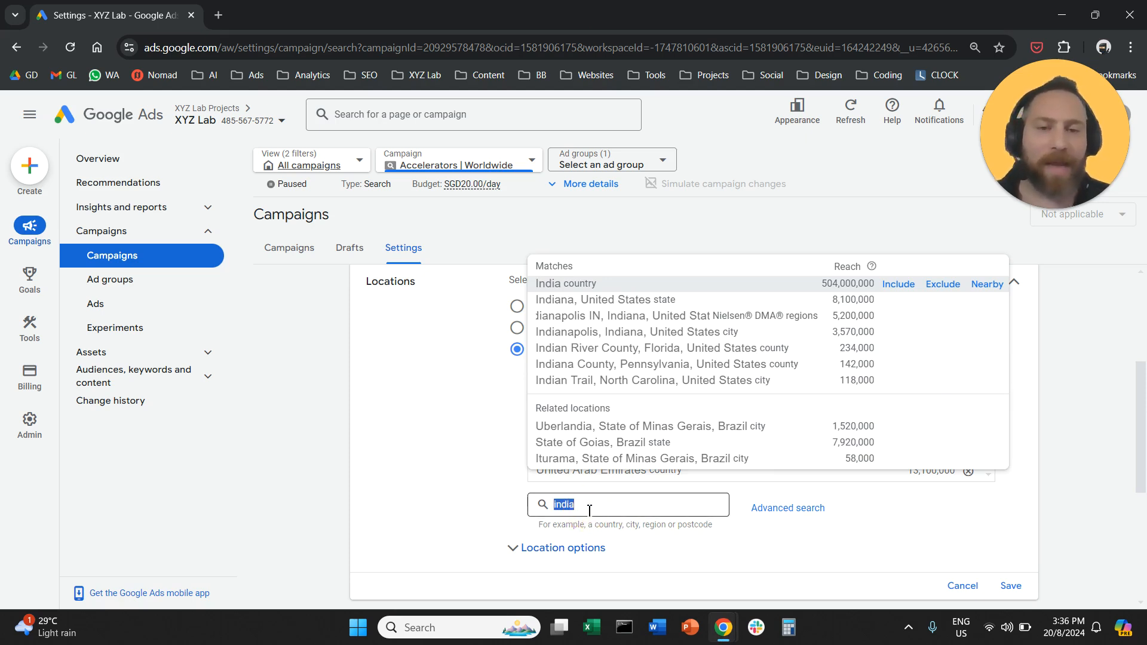
text(florid)
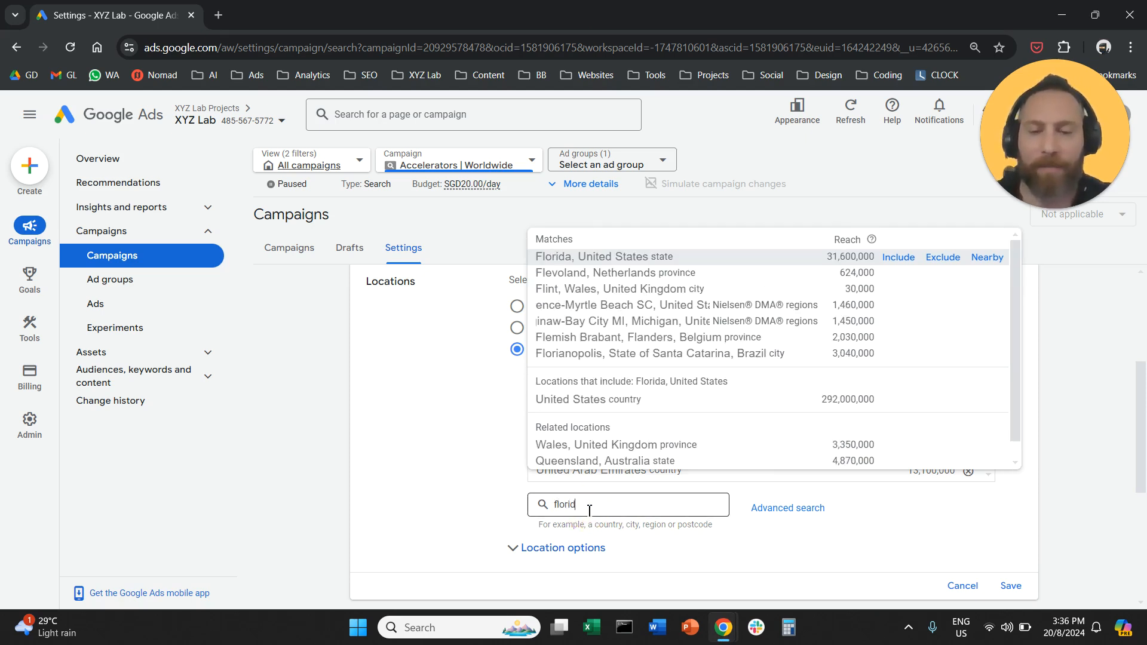
text(a)
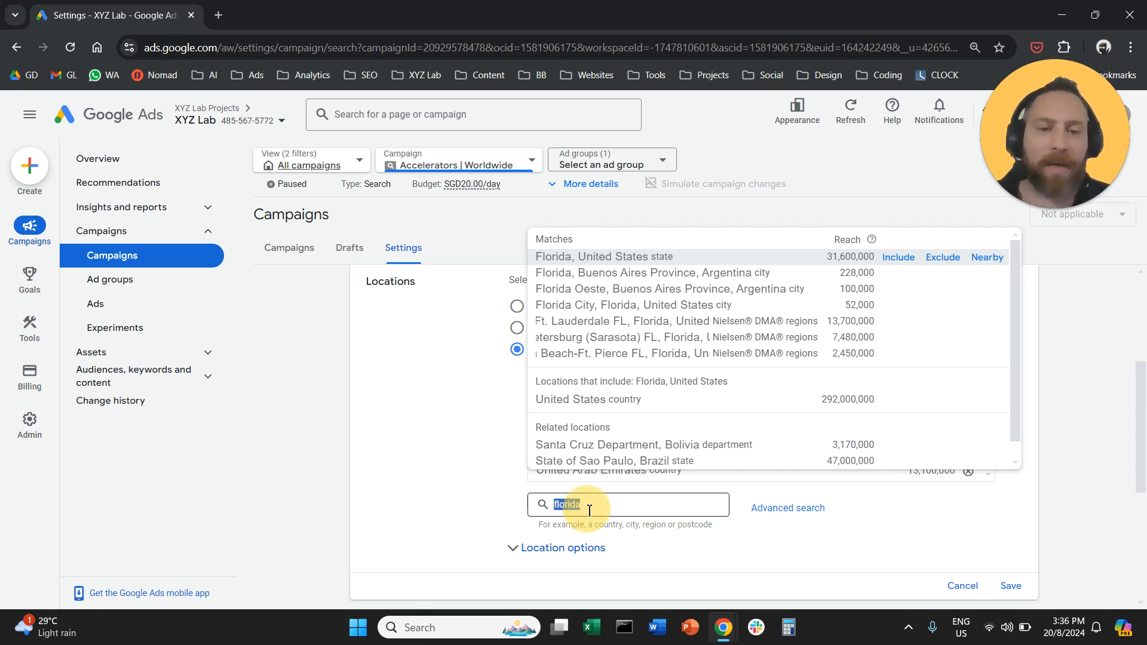
text(lahore)
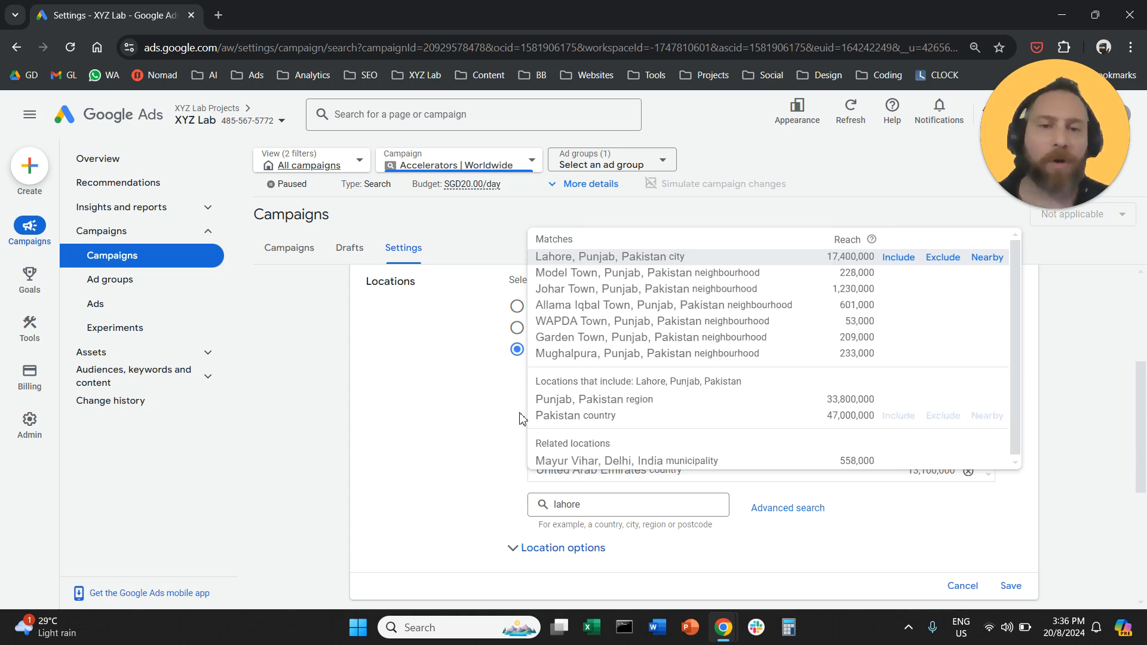
mouse_move(472, 393)
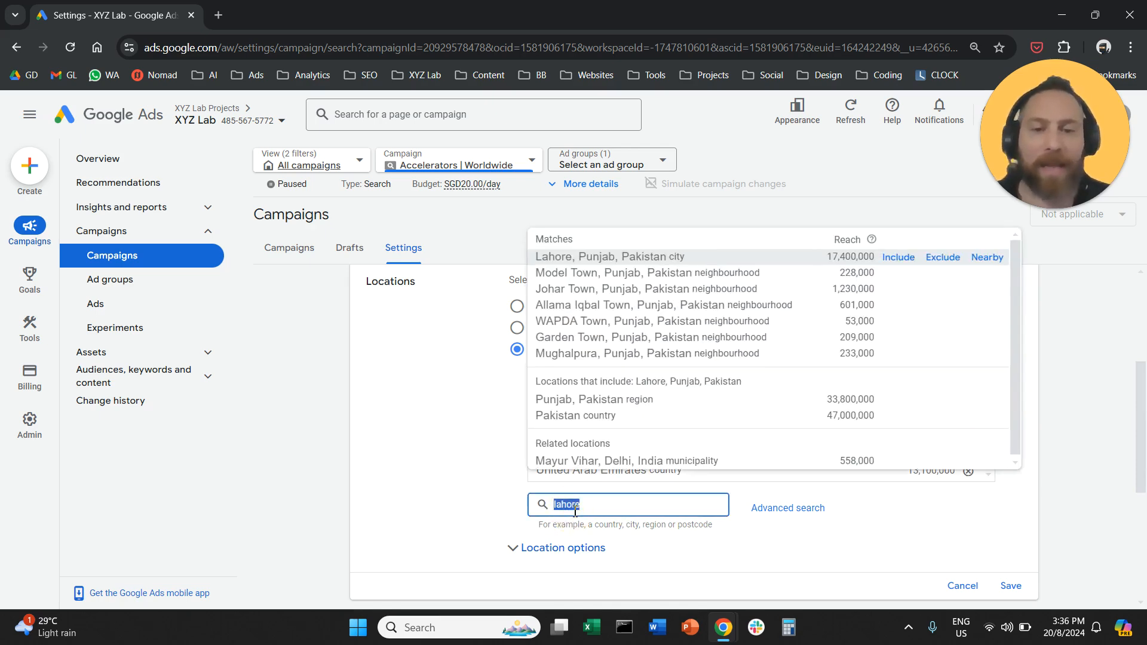
text(bukit timah)
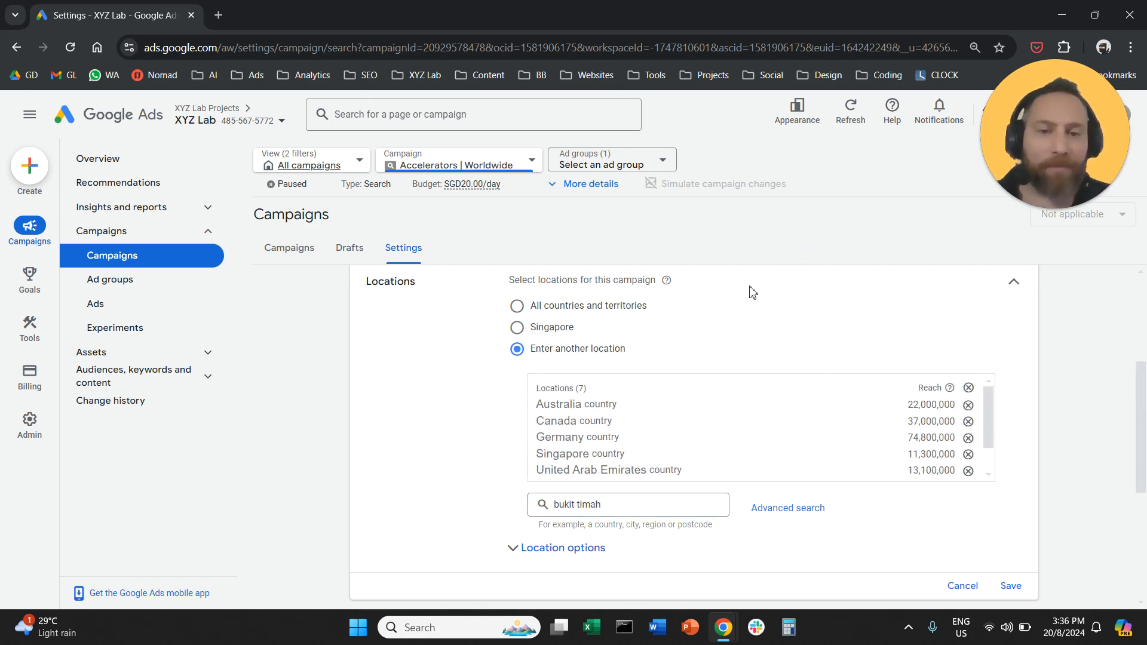
mouse_move(482, 409)
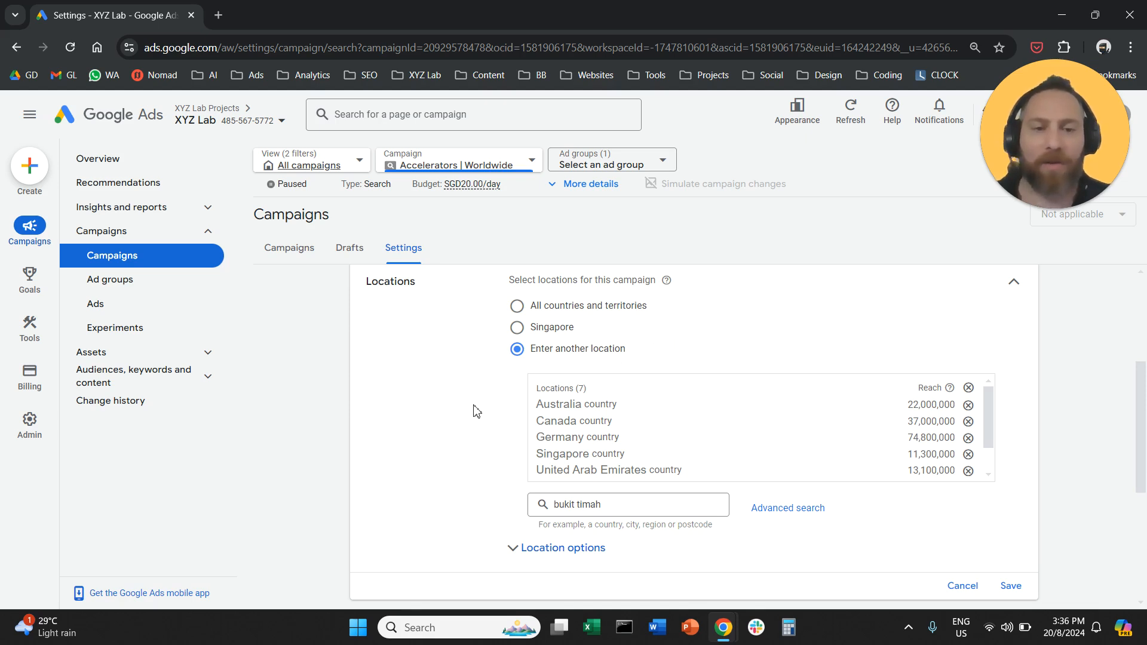
mouse_move(801, 517)
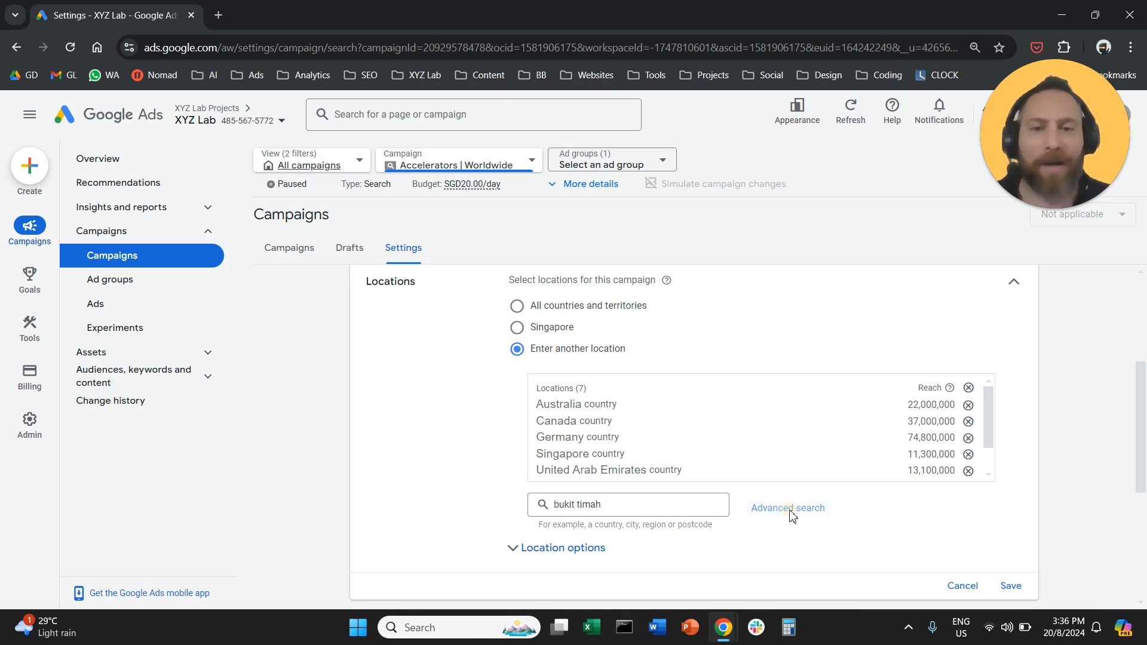
Target a 1 mi radius around 'raffles' (North Bridge Road, Raffles City, Singapore) via the map's Radius mode.
click(788, 508)
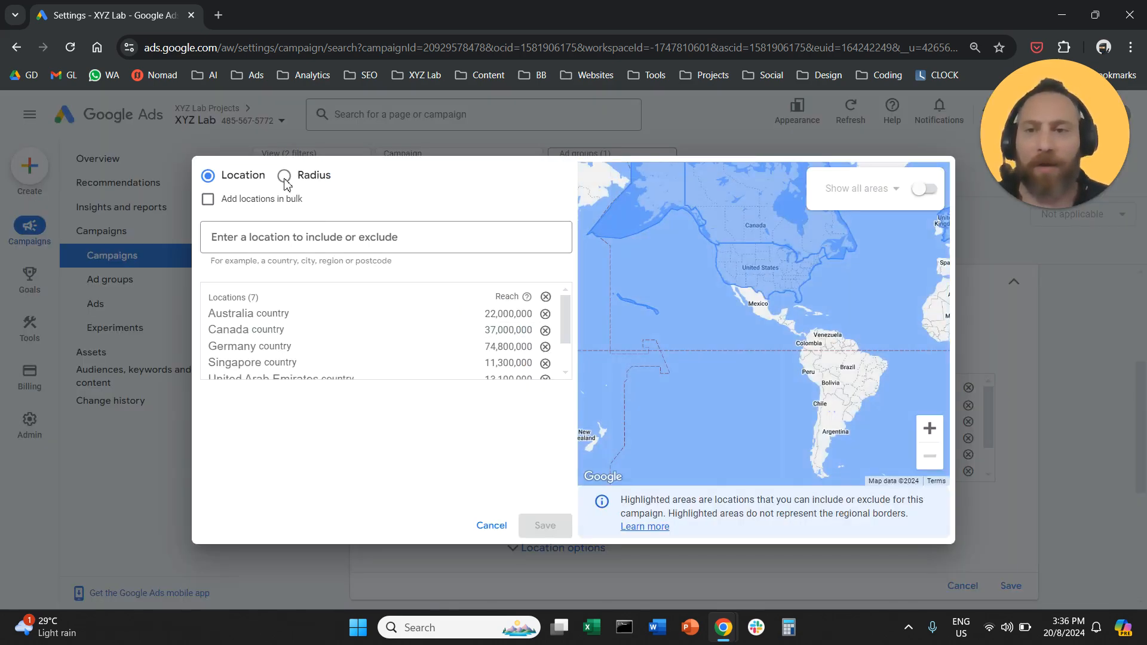
click(284, 175)
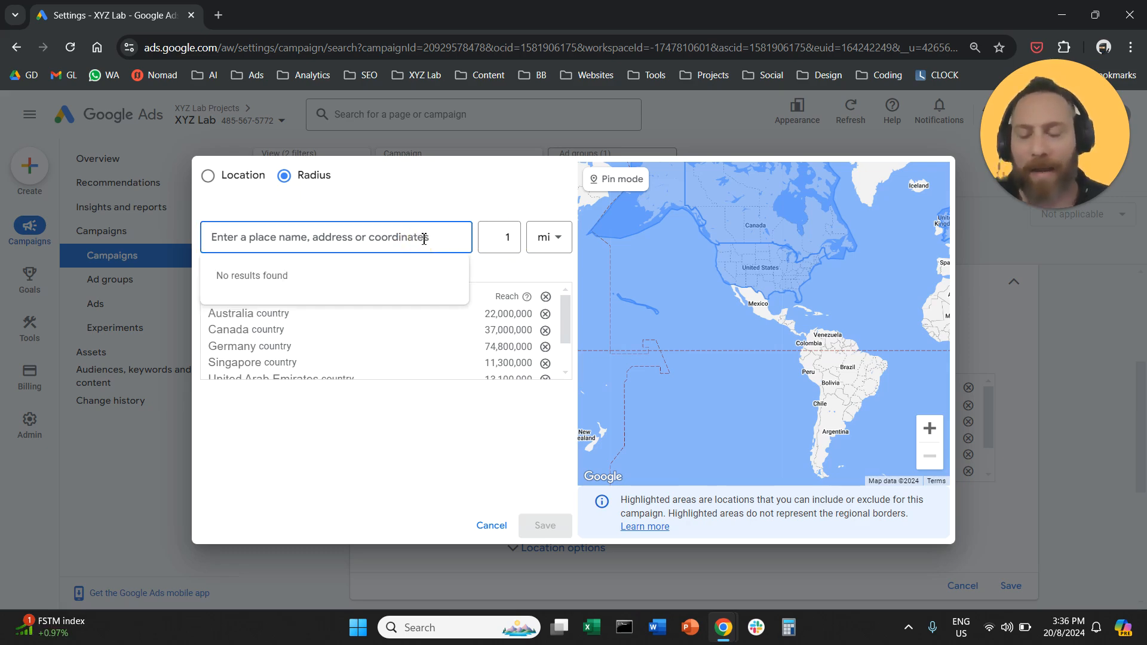
text(raffles)
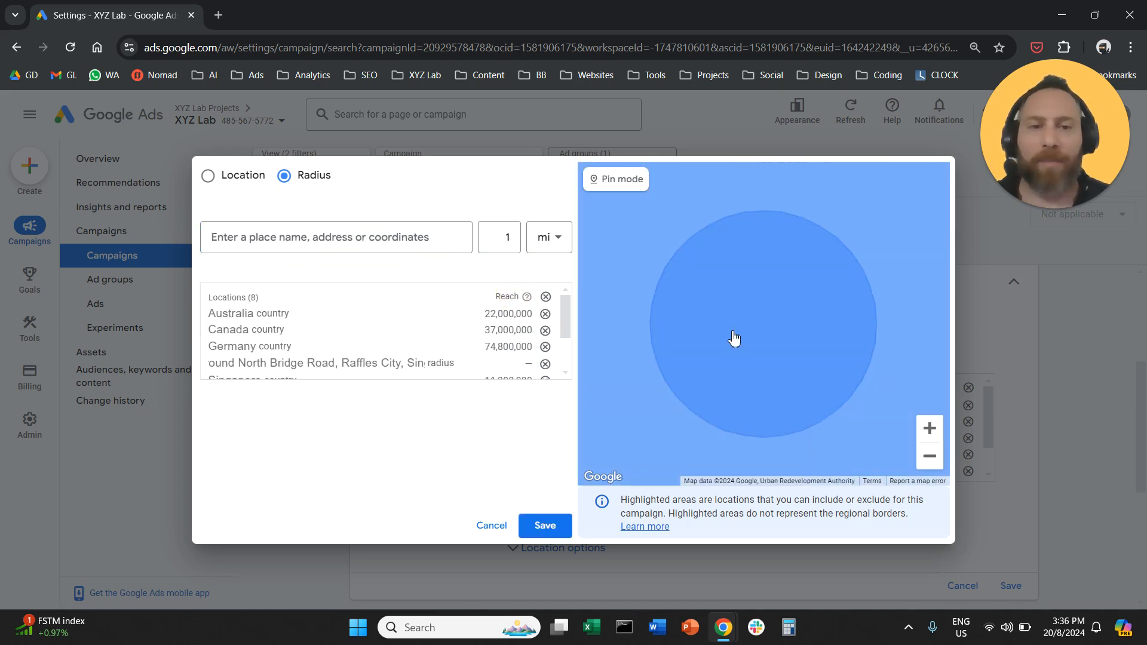
click(929, 455)
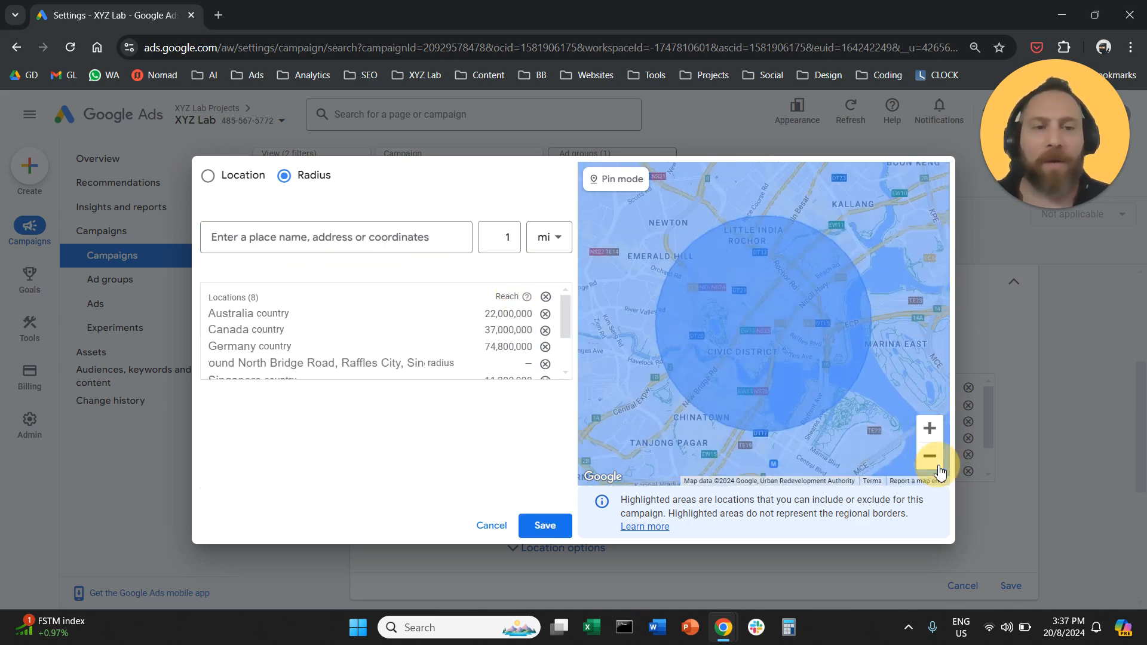
click(930, 455)
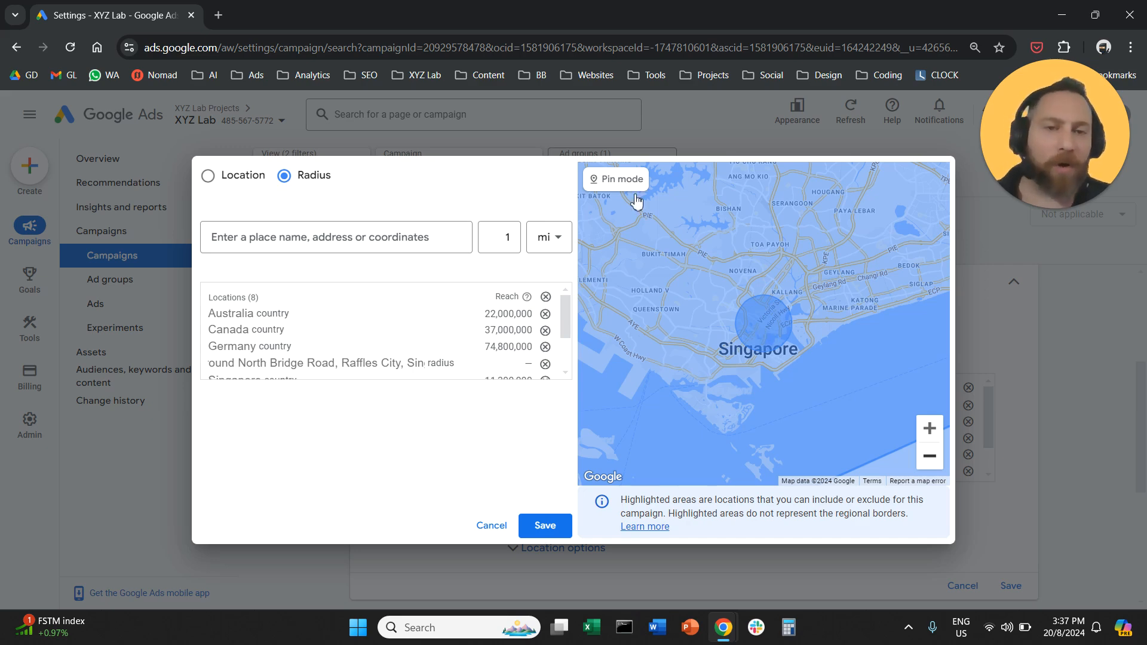
mouse_move(643, 276)
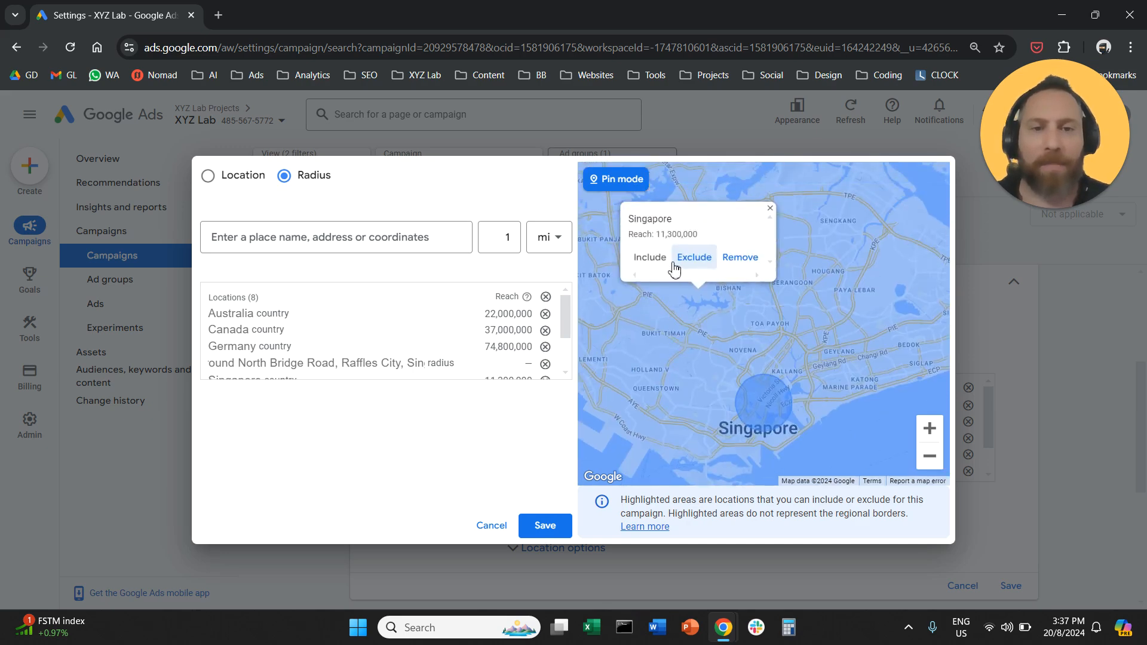
mouse_move(722, 279)
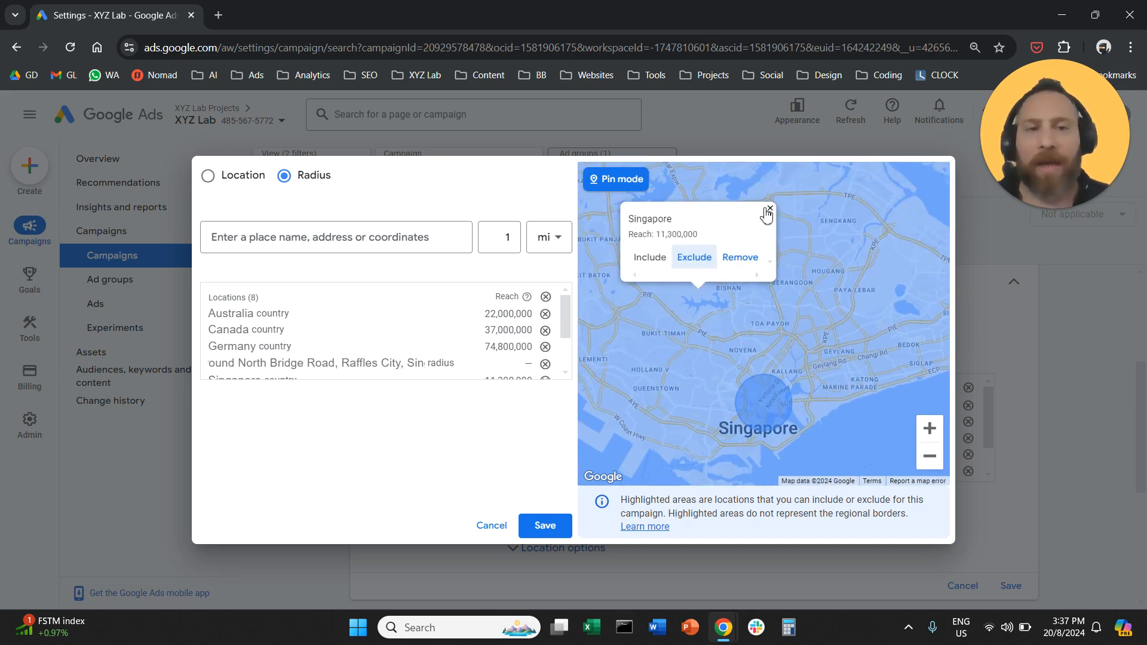
Dismiss the Singapore map details, return to Location mode and save the eight-location list.
click(769, 208)
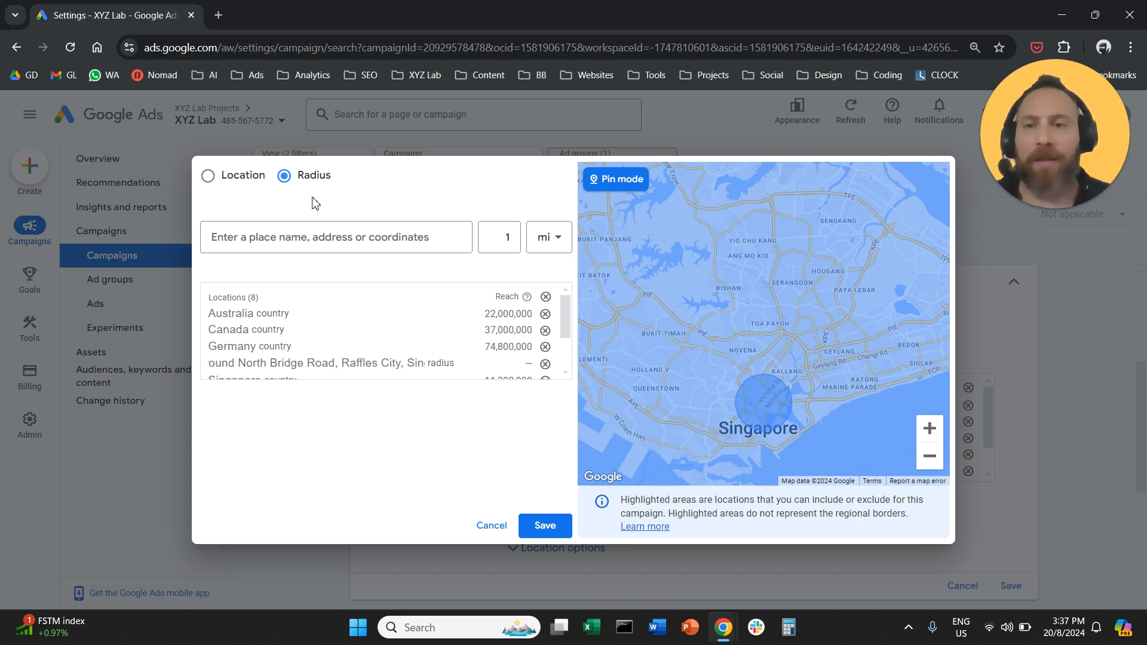
click(208, 176)
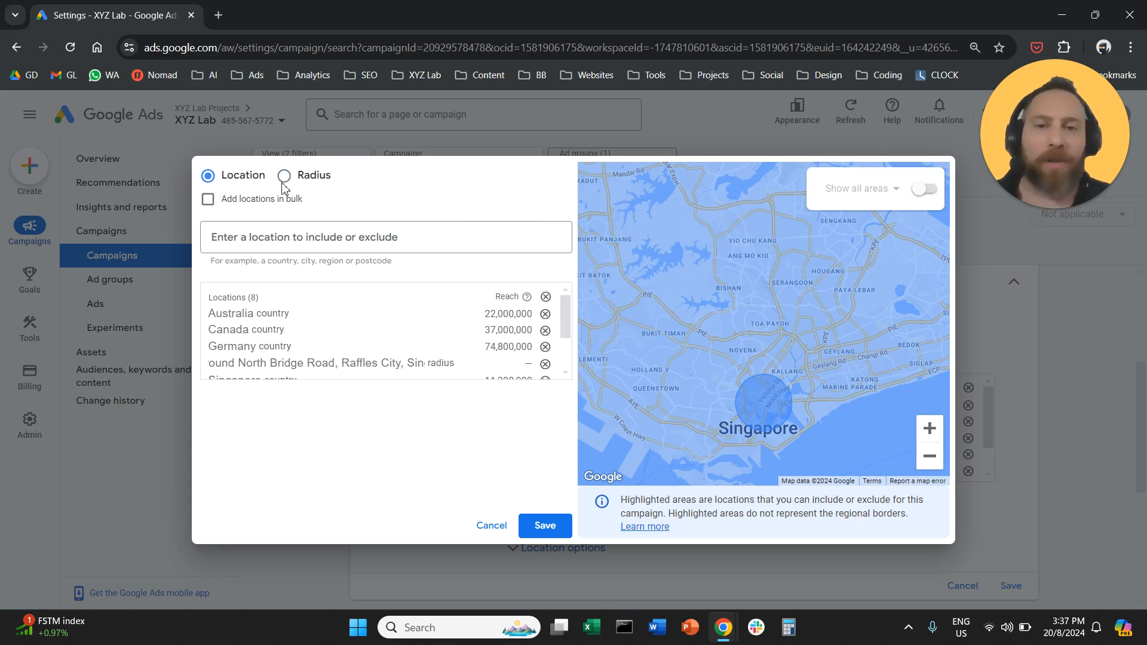
mouse_move(447, 214)
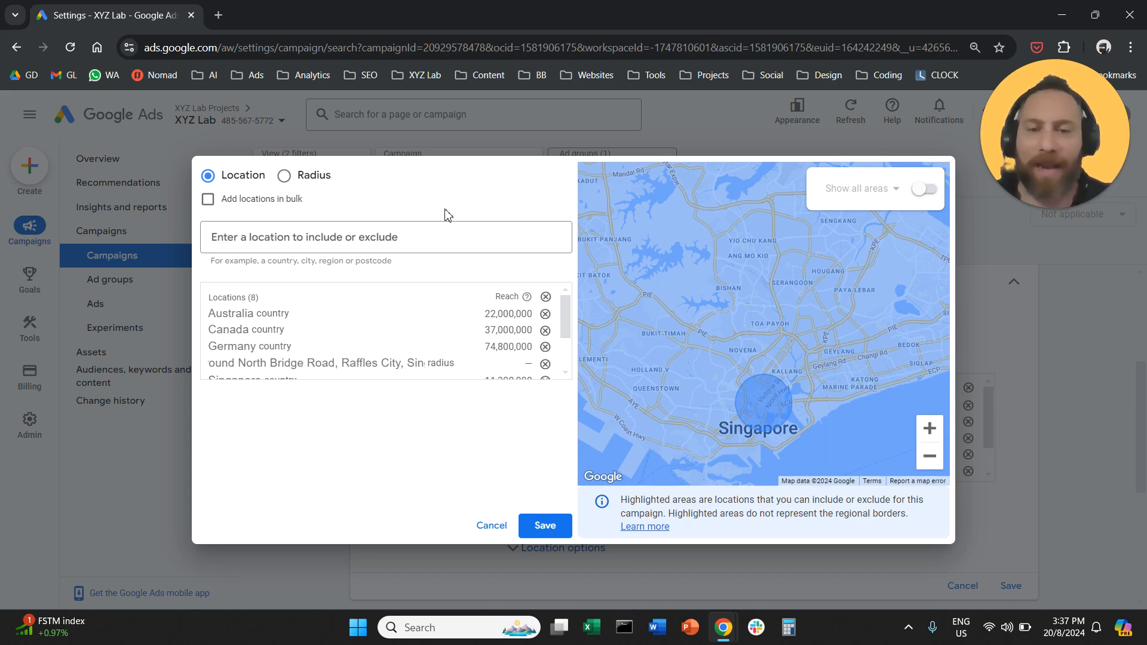
mouse_move(415, 212)
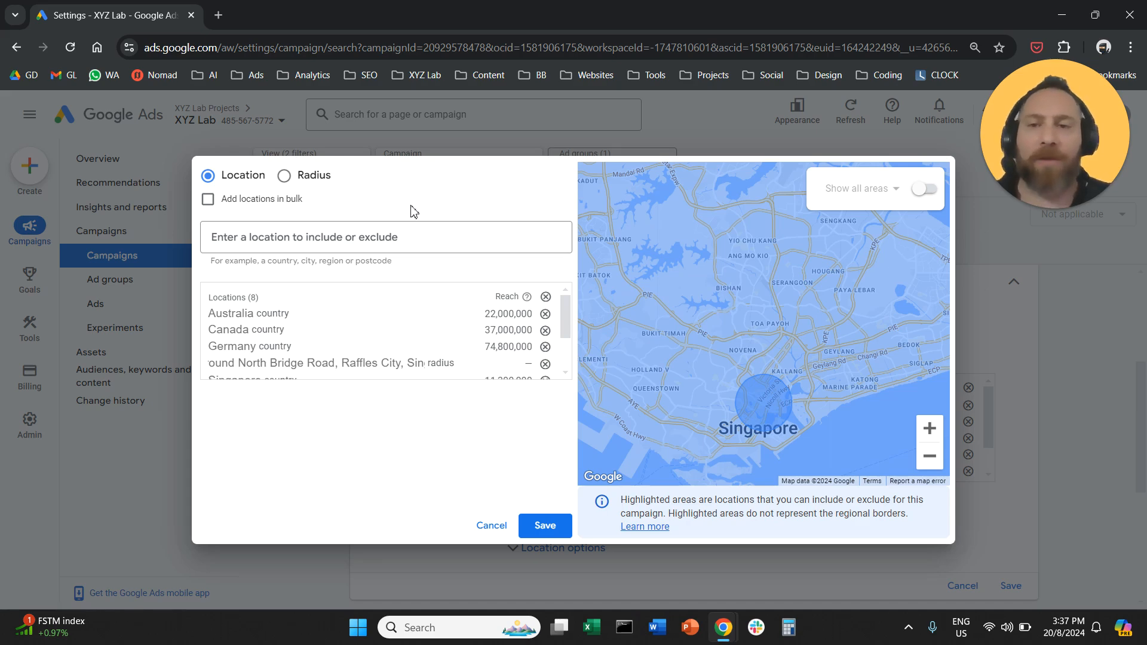
click(284, 176)
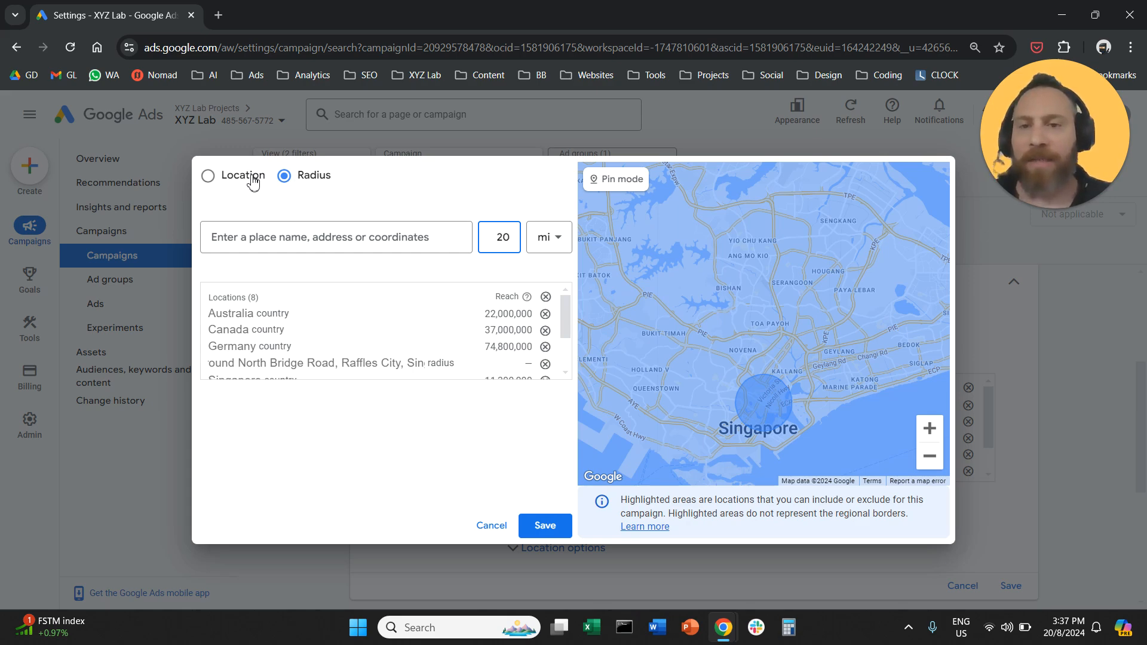
click(208, 175)
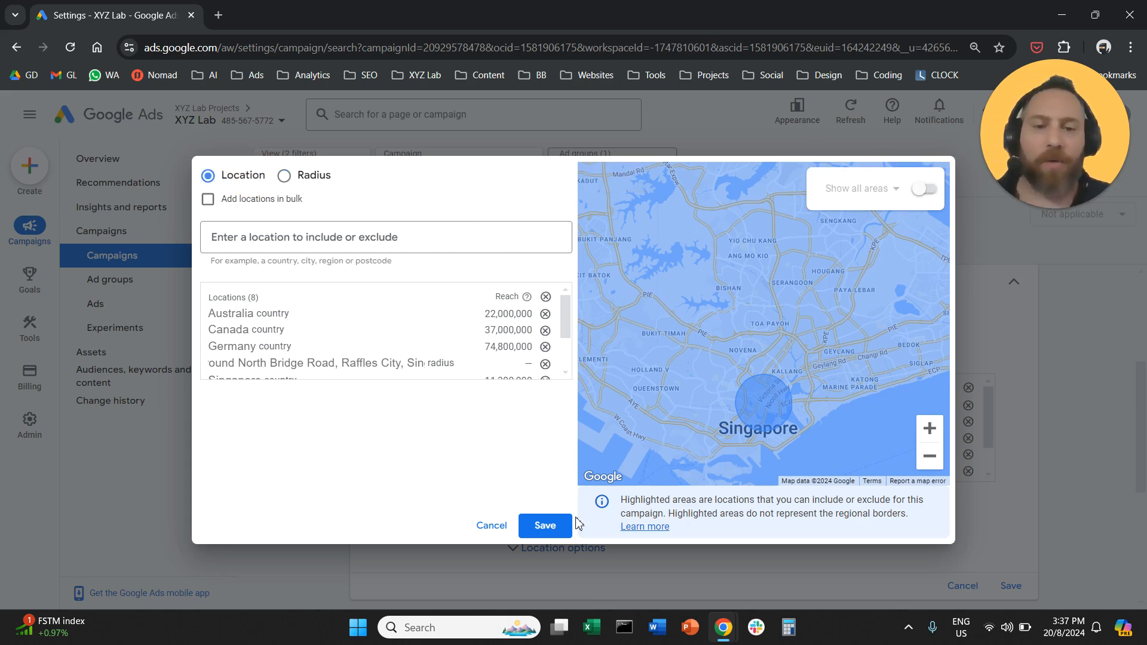
click(545, 526)
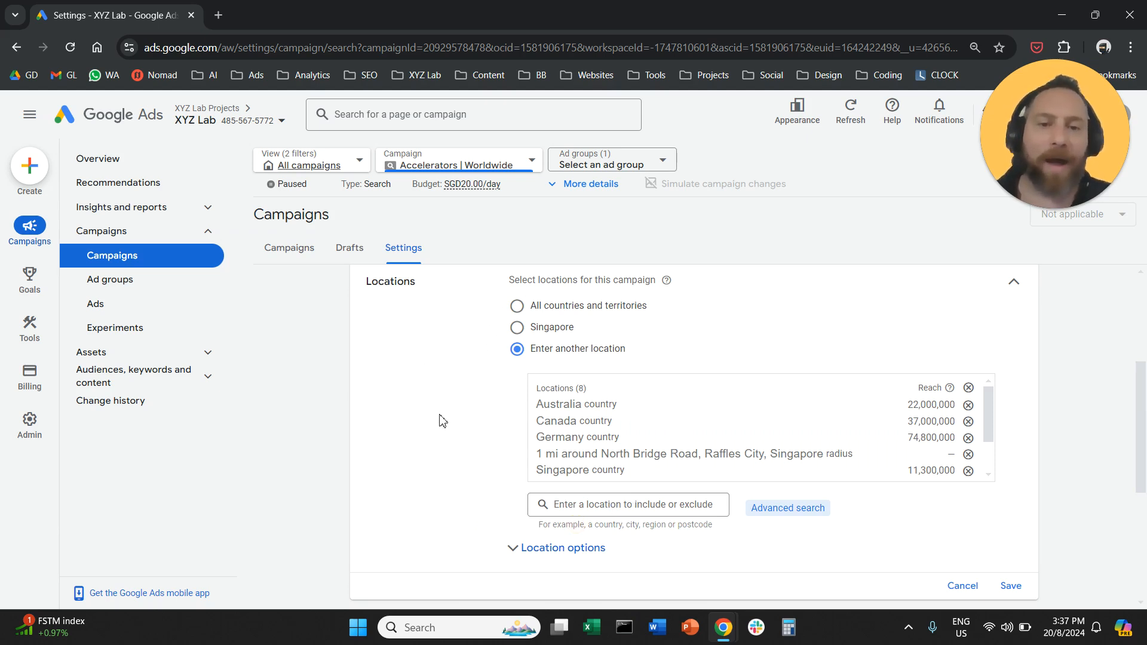
Under Location options choose Presence: people in or regularly in the targeted locations, then collapse the options.
scroll(down, 3)
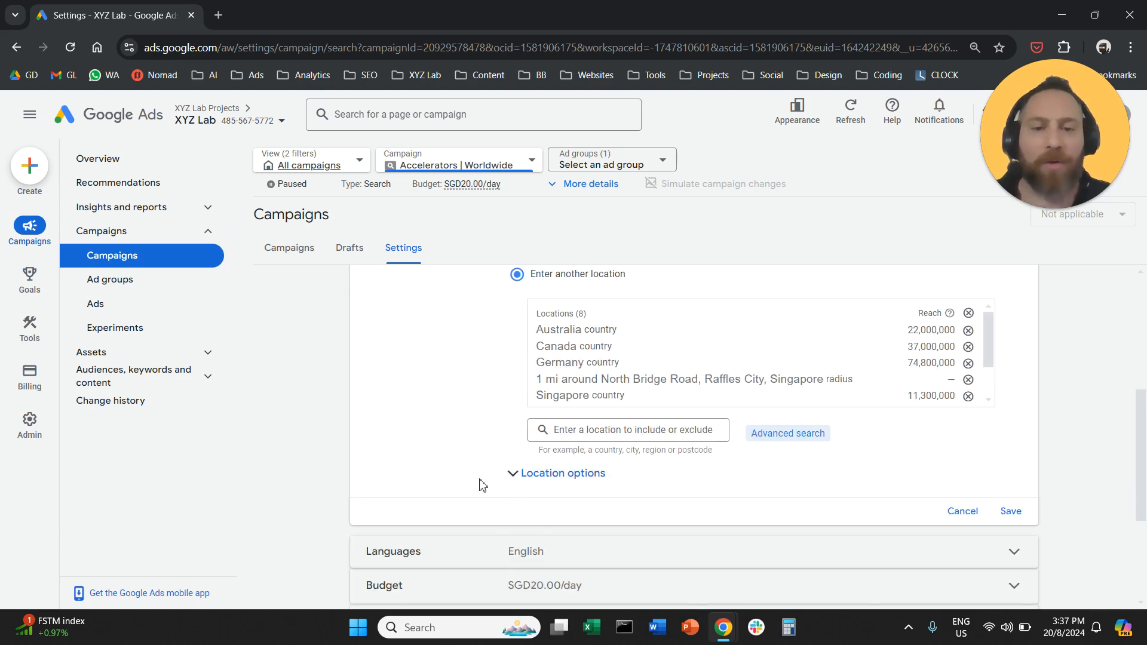
click(557, 473)
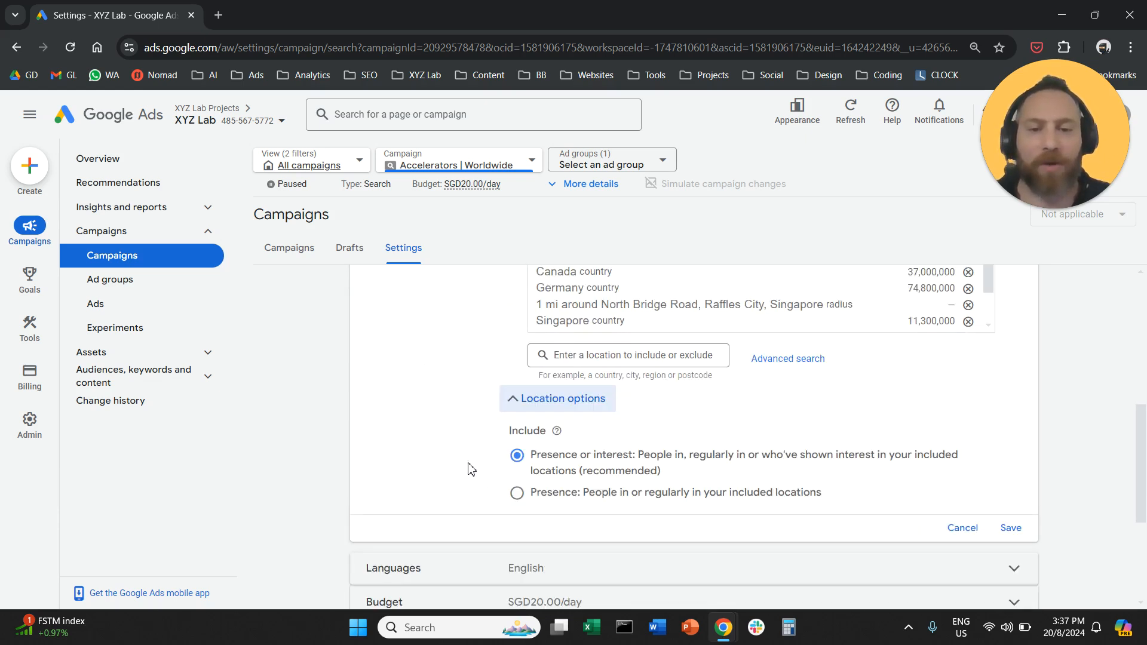
mouse_move(551, 464)
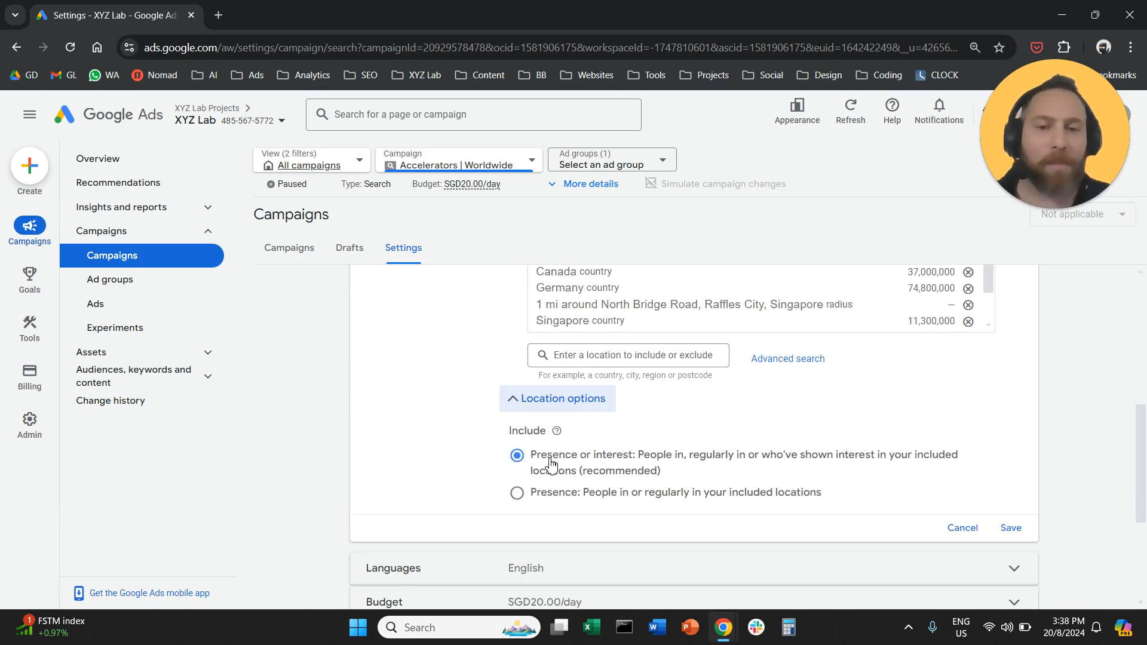
click(516, 493)
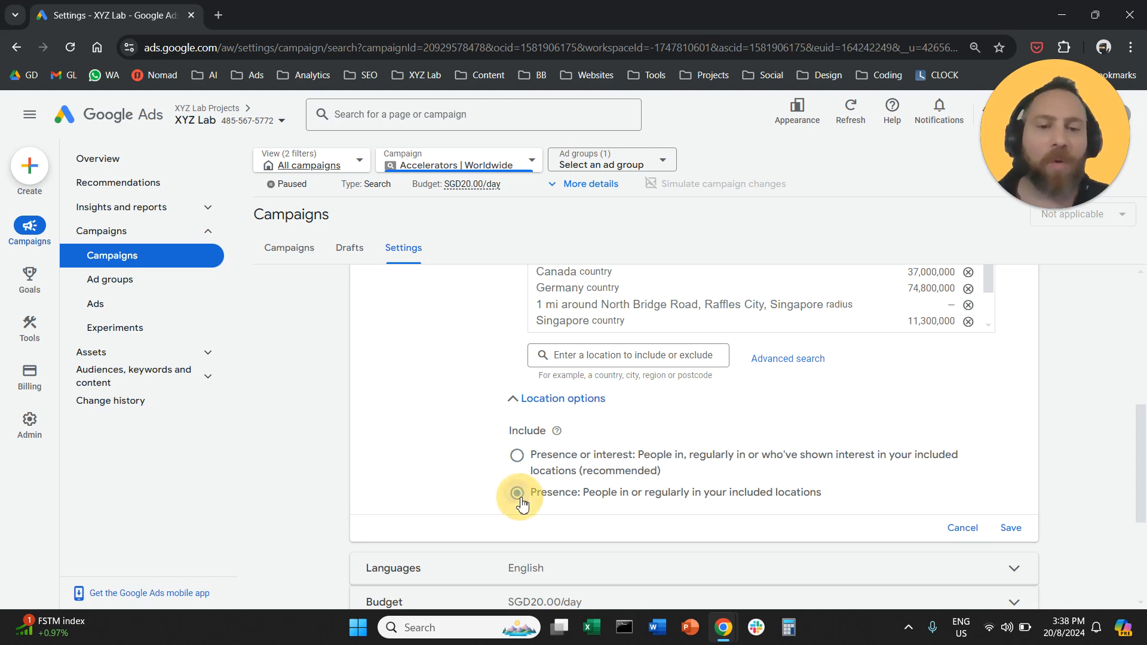
click(516, 492)
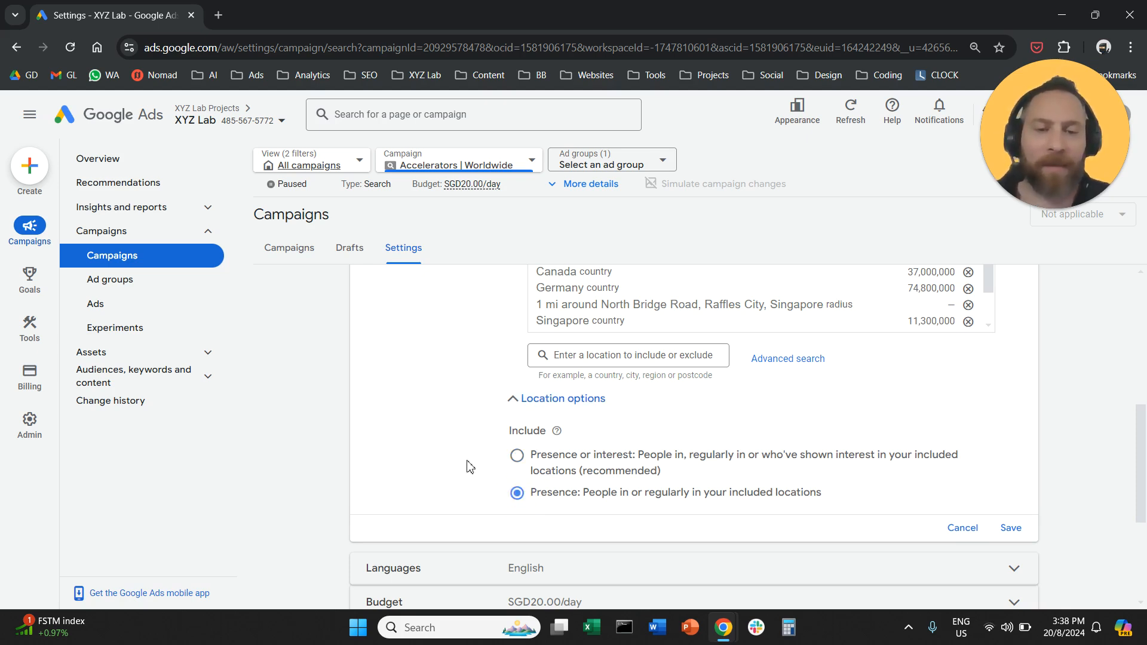
mouse_move(525, 466)
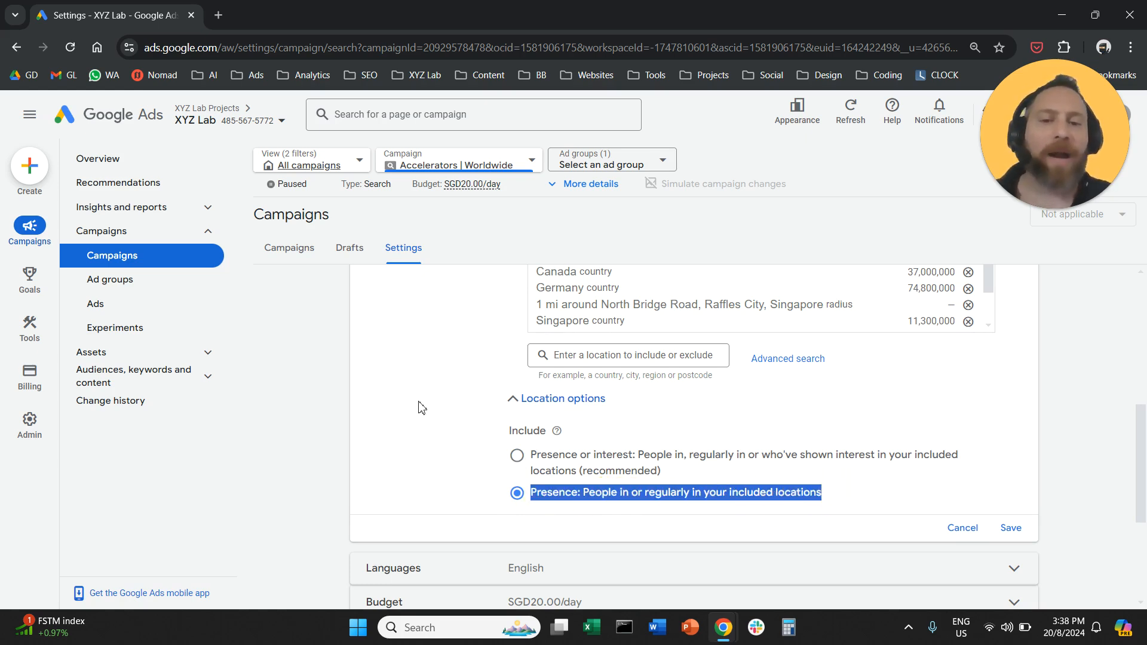
mouse_move(445, 421)
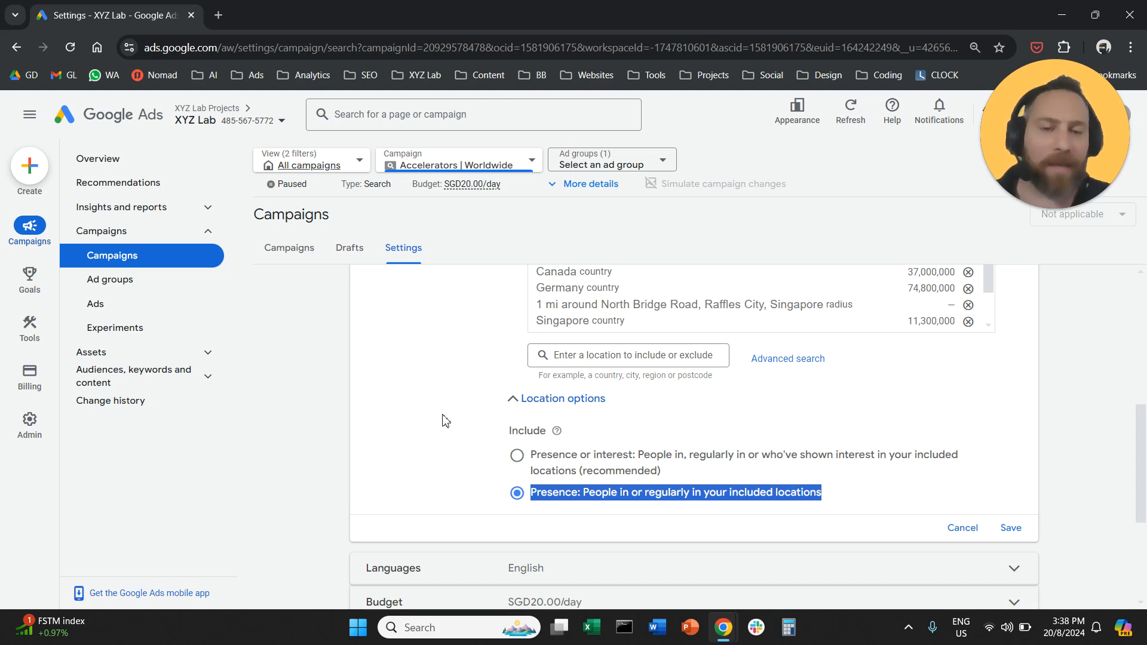
scroll(up, 3)
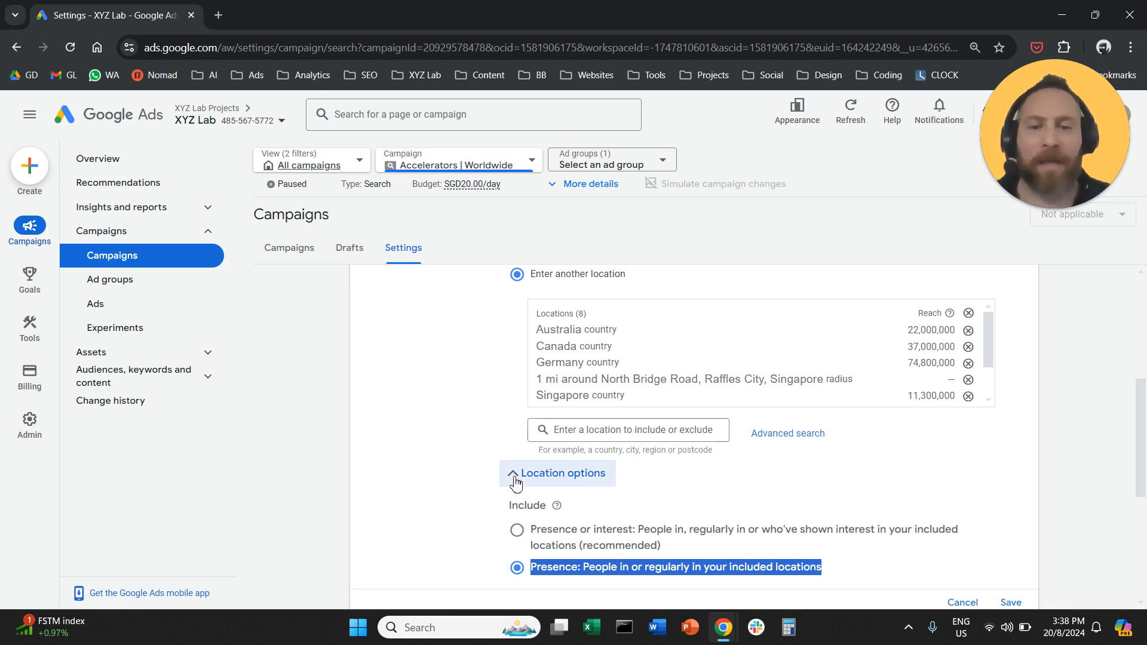
click(556, 473)
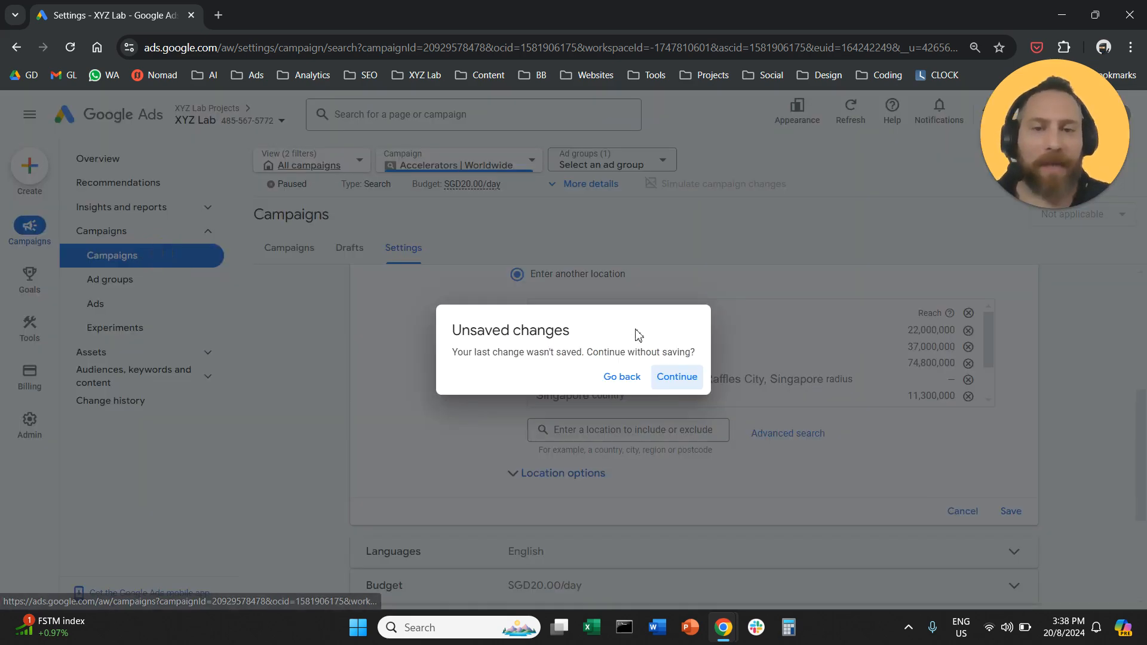
Continue without saving, go through Ad groups to the Locations page and start editing the seven target countries.
click(677, 376)
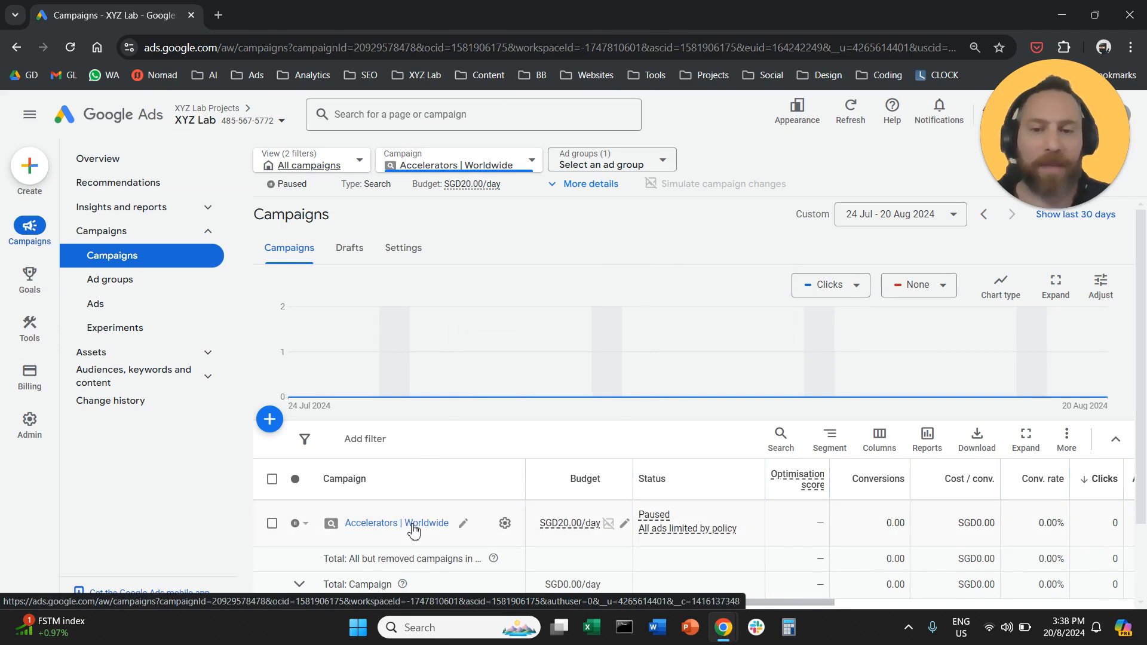
click(110, 278)
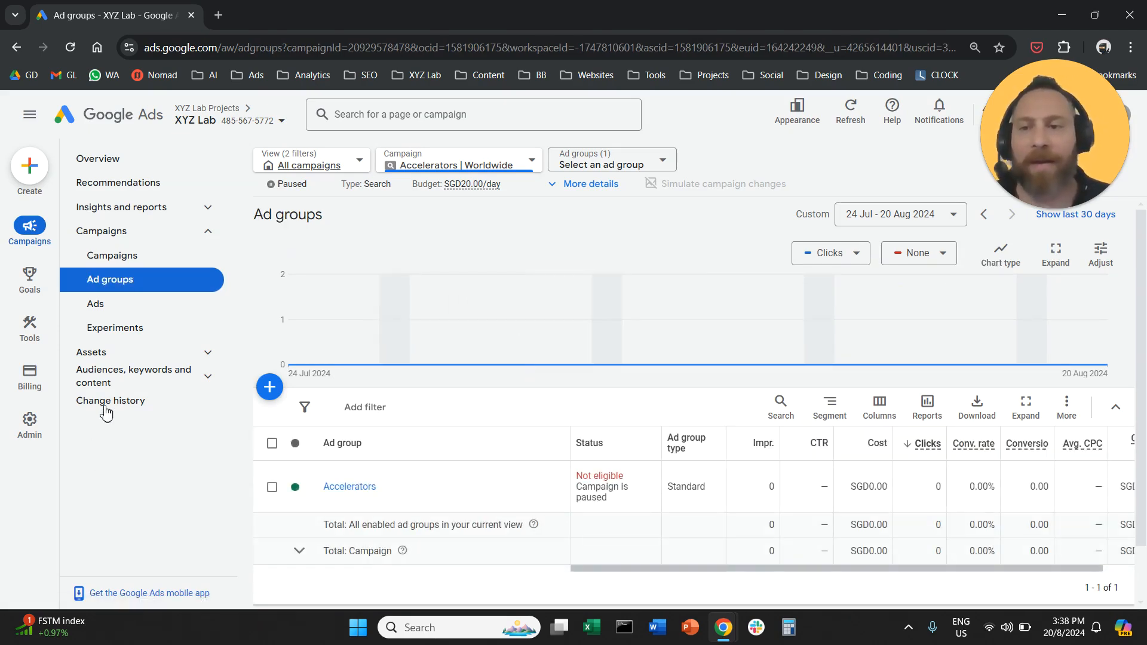
mouse_move(186, 377)
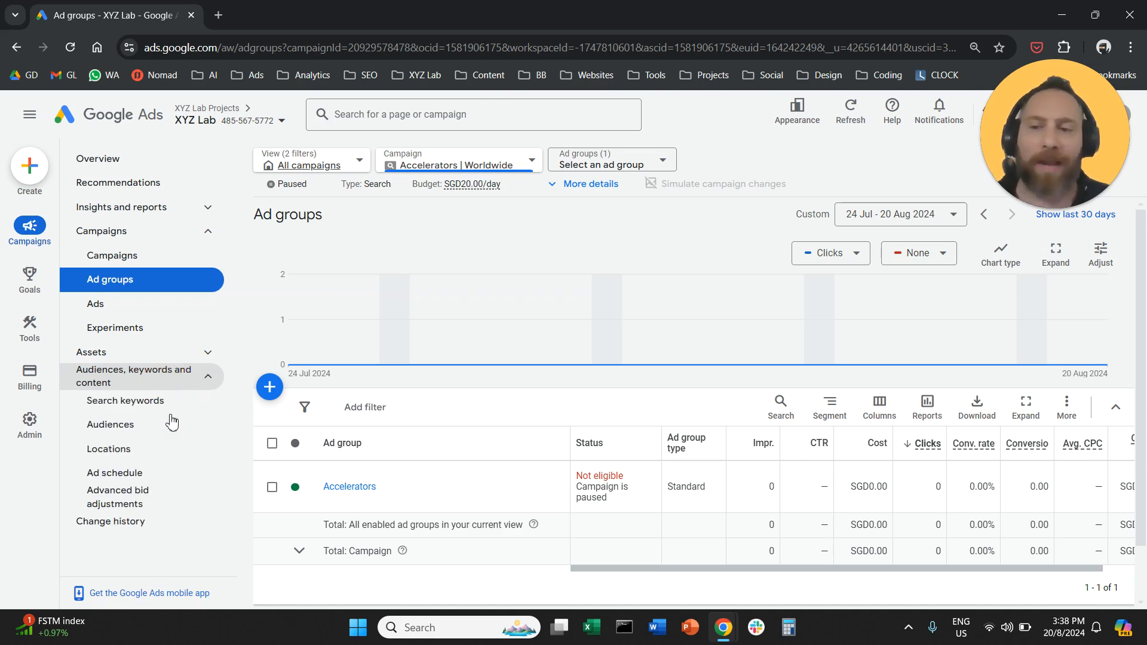
click(109, 448)
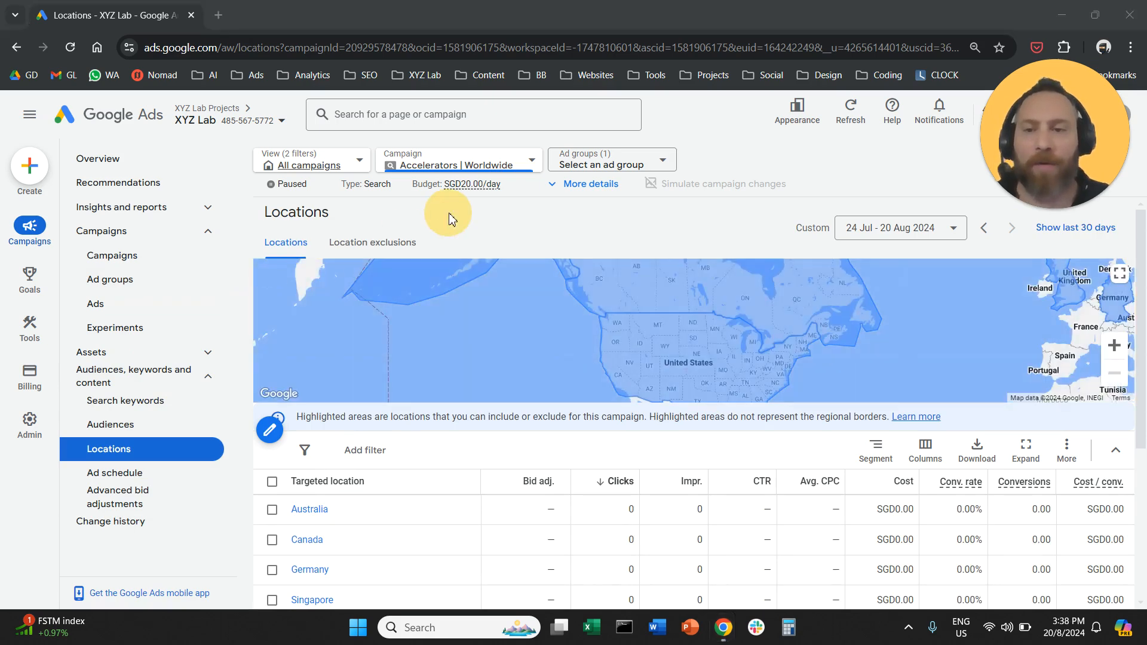
click(269, 430)
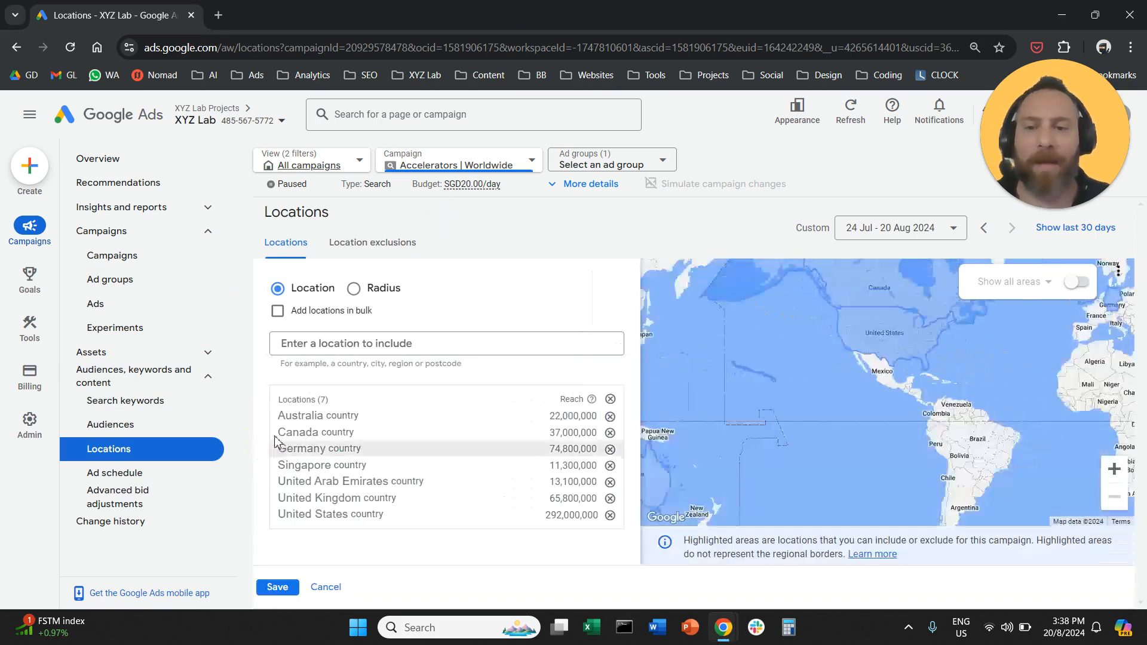
click(446, 343)
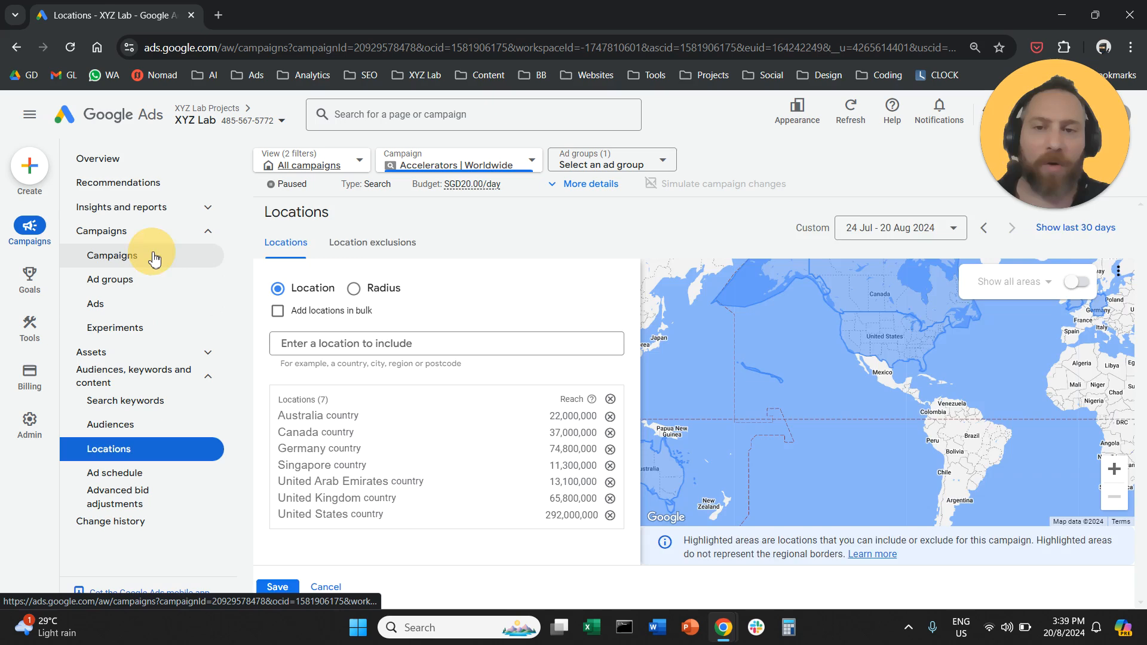
Return via Campaigns to the campaign's Settings and expand Location options showing Presence or interest still chosen.
click(114, 256)
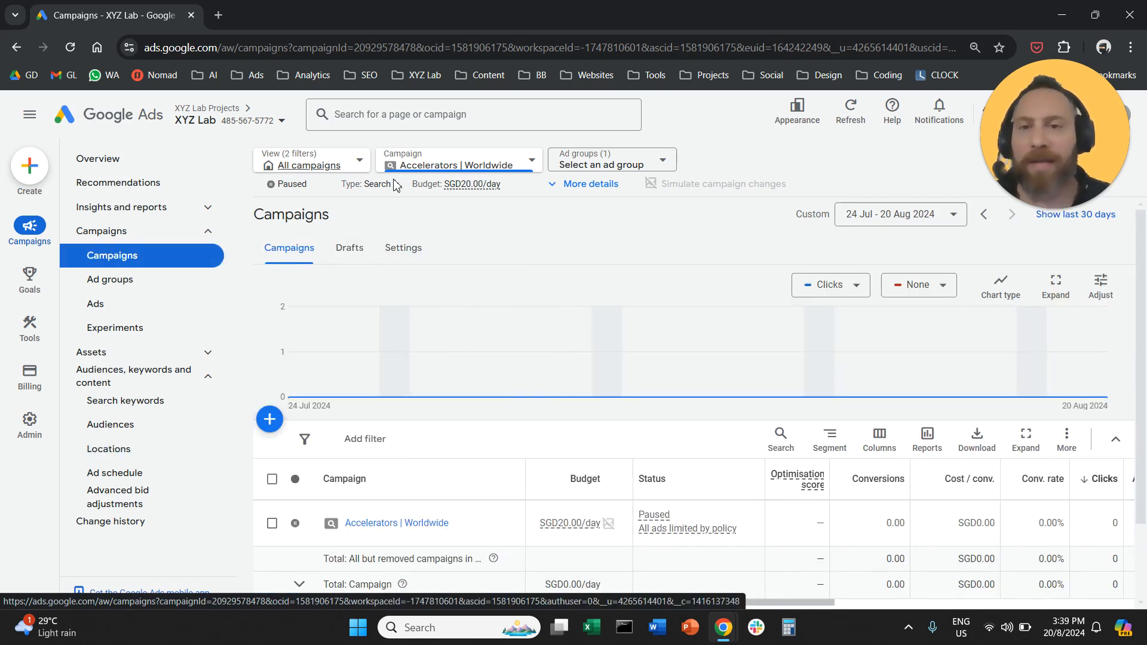
click(458, 159)
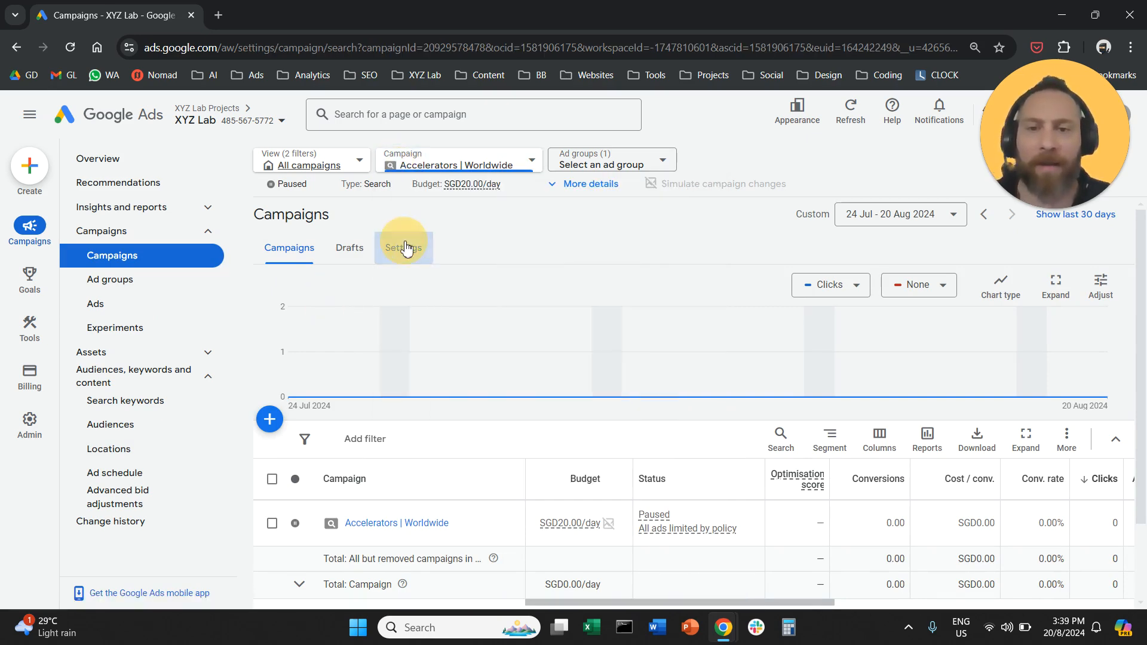
click(403, 248)
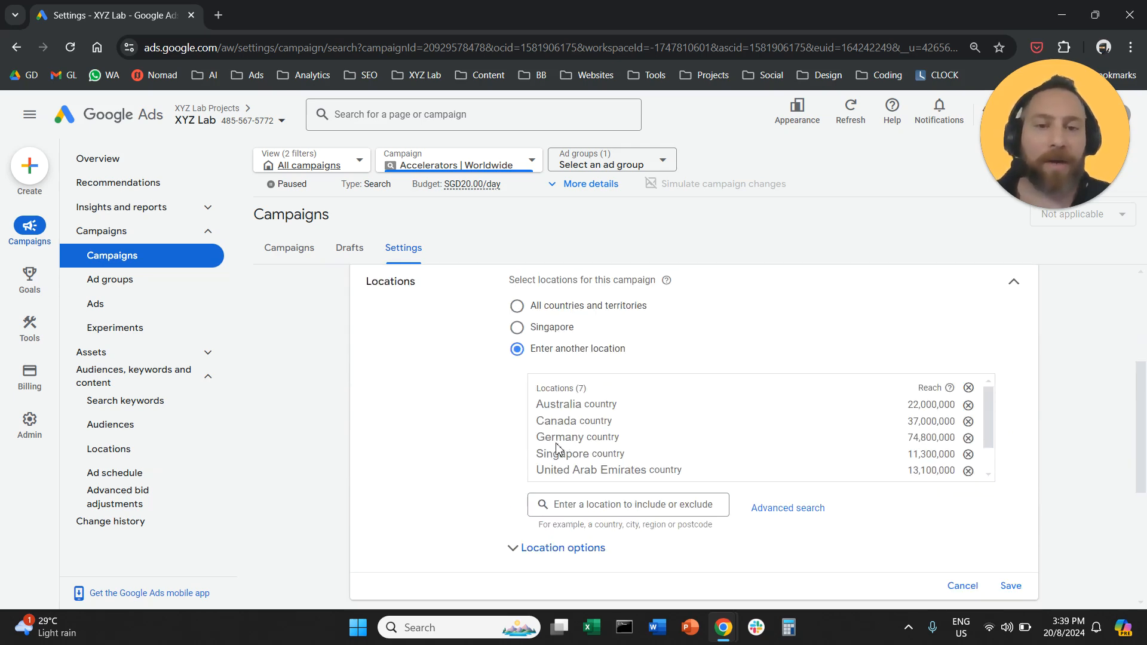
click(555, 547)
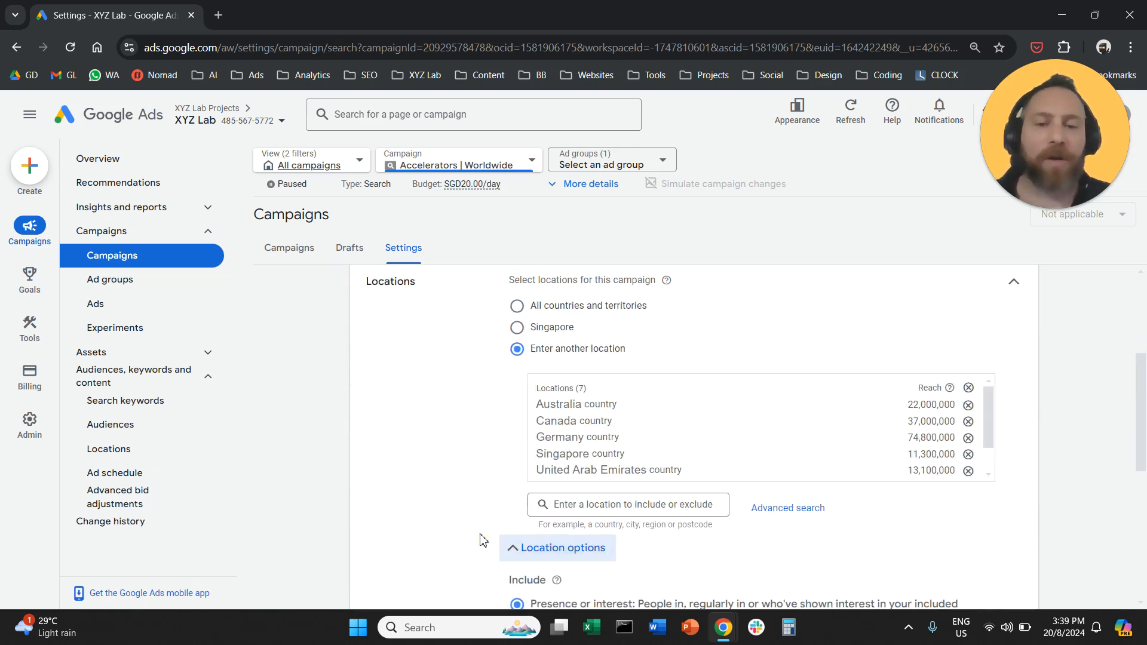
scroll(down, 3)
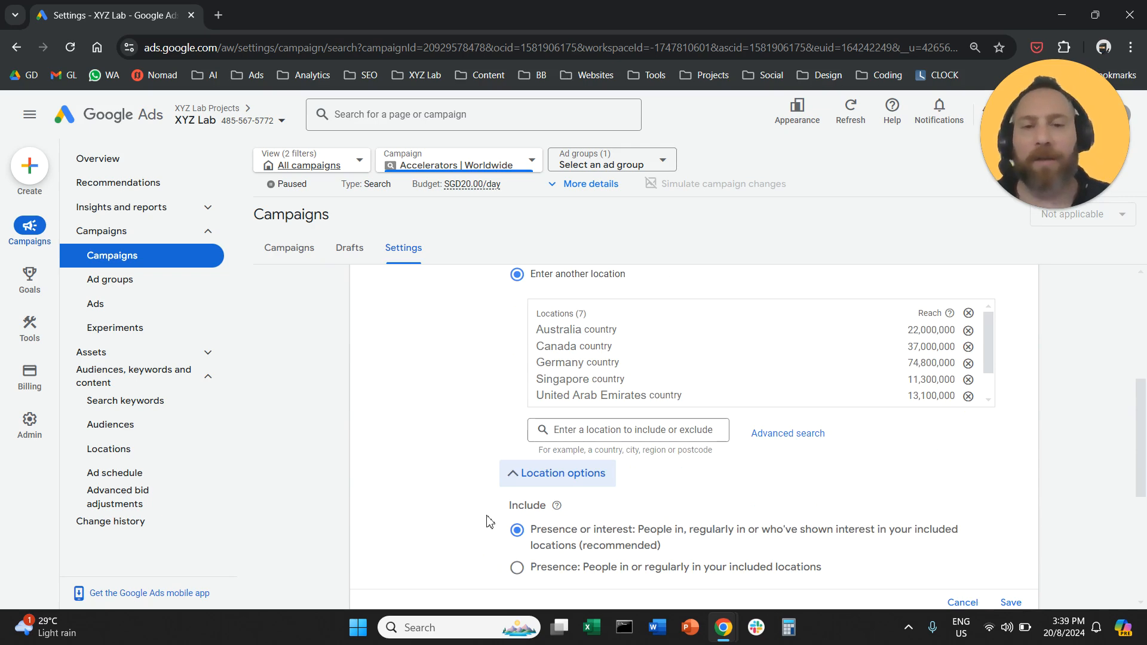
scroll(down, 3)
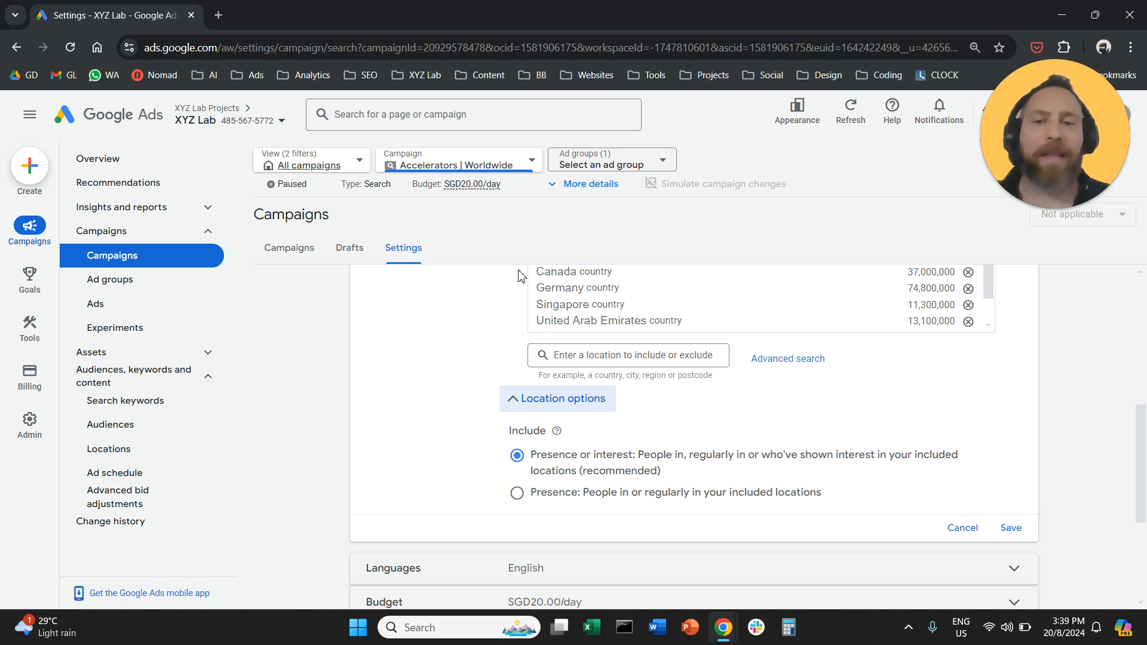
mouse_move(461, 196)
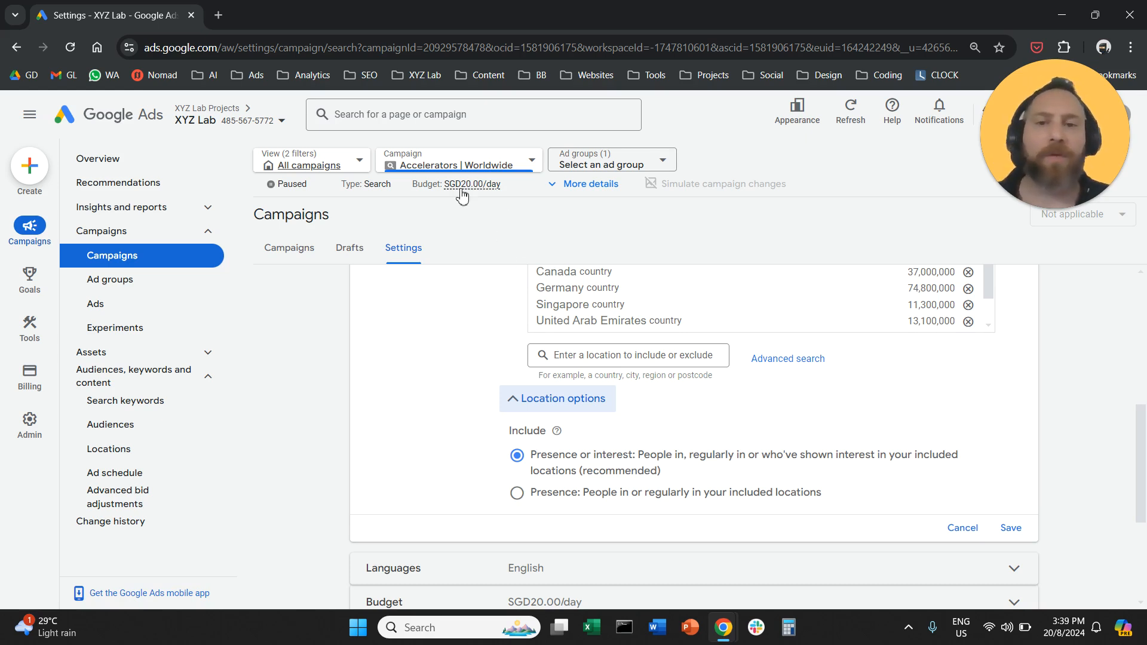